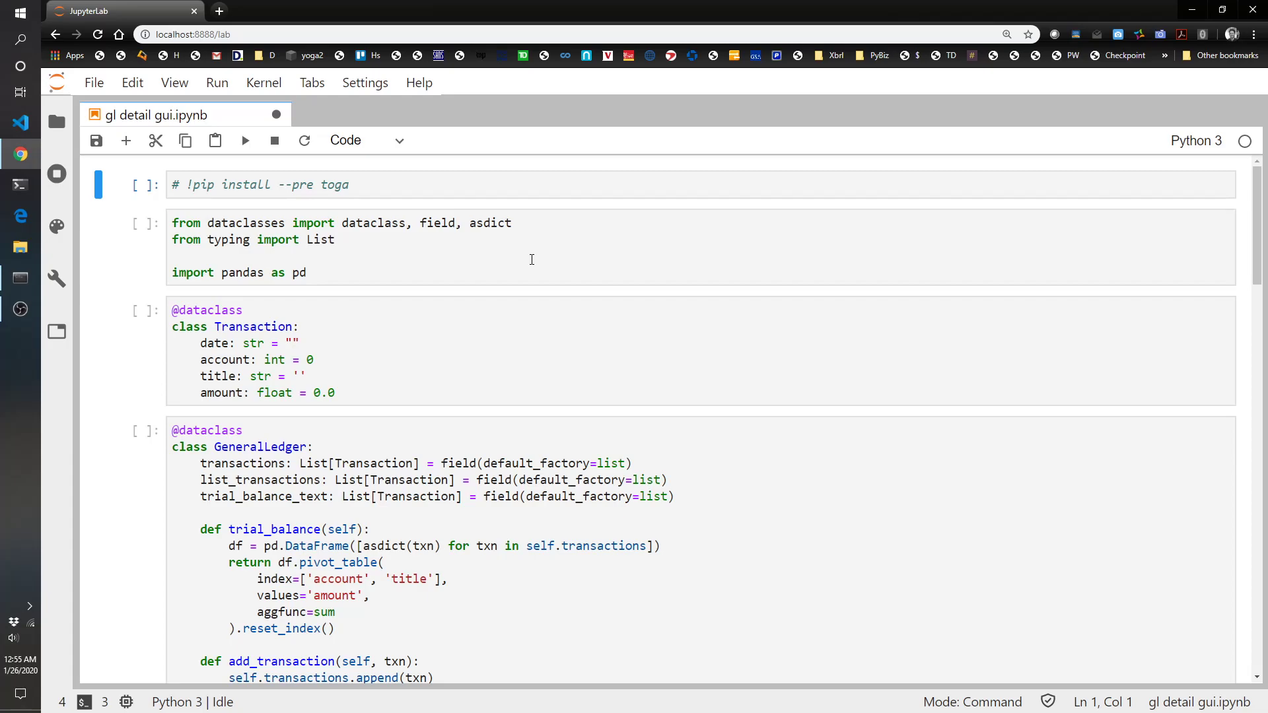
Step: Save the notebook and run the toga install comment cell and the dataclass/pandas imports cell
{"action": "key", "text": "ctrl+s"}
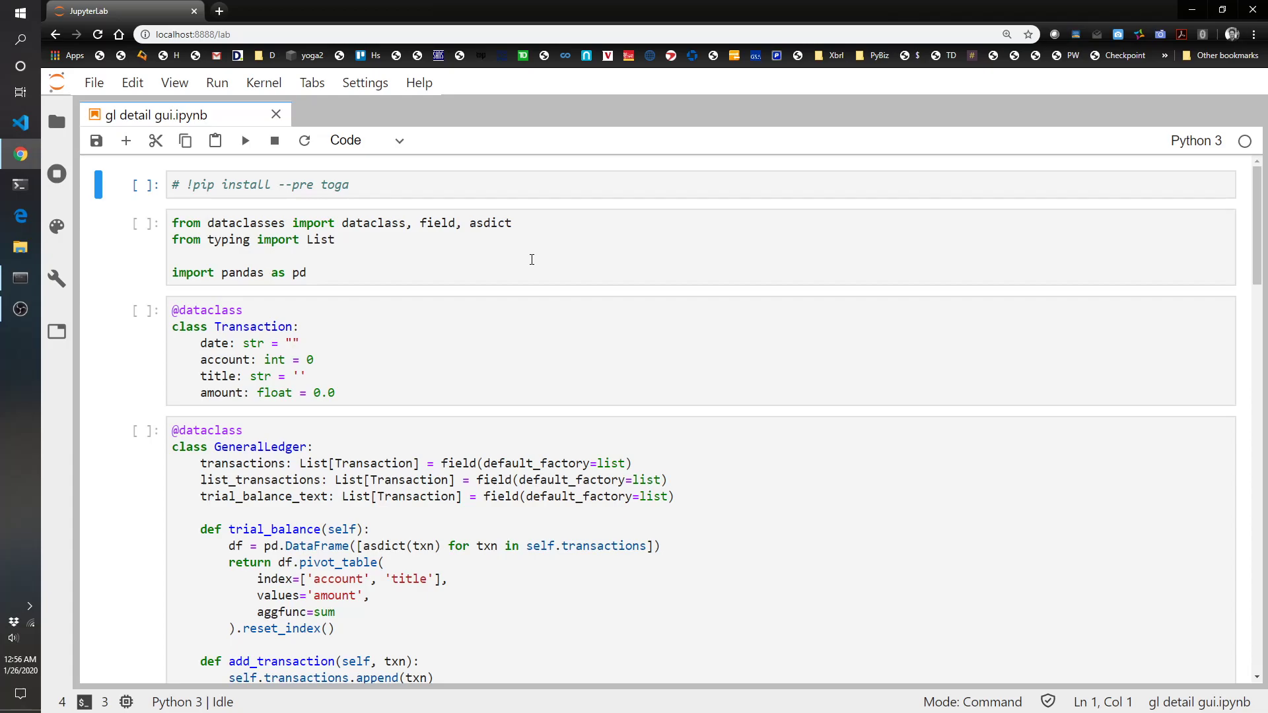
{"action": "mouse_move", "coordinate": [578, 422]}
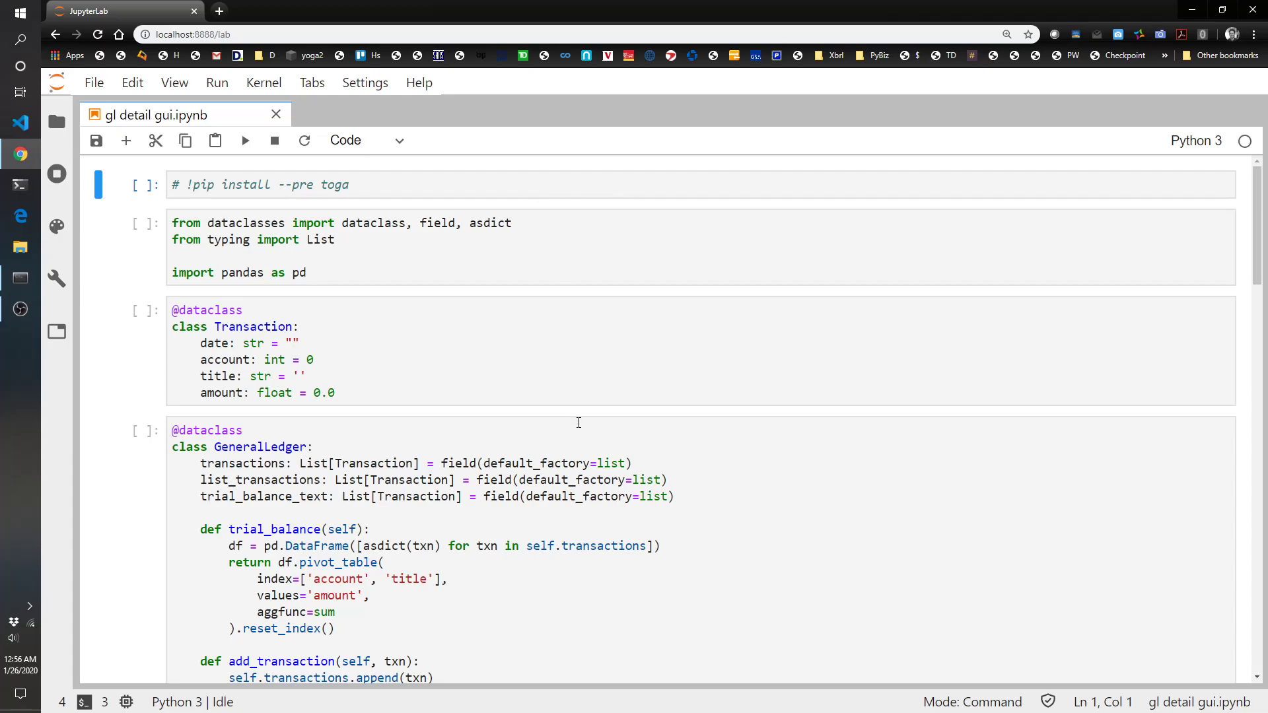
{"action": "mouse_move", "coordinate": [378, 305]}
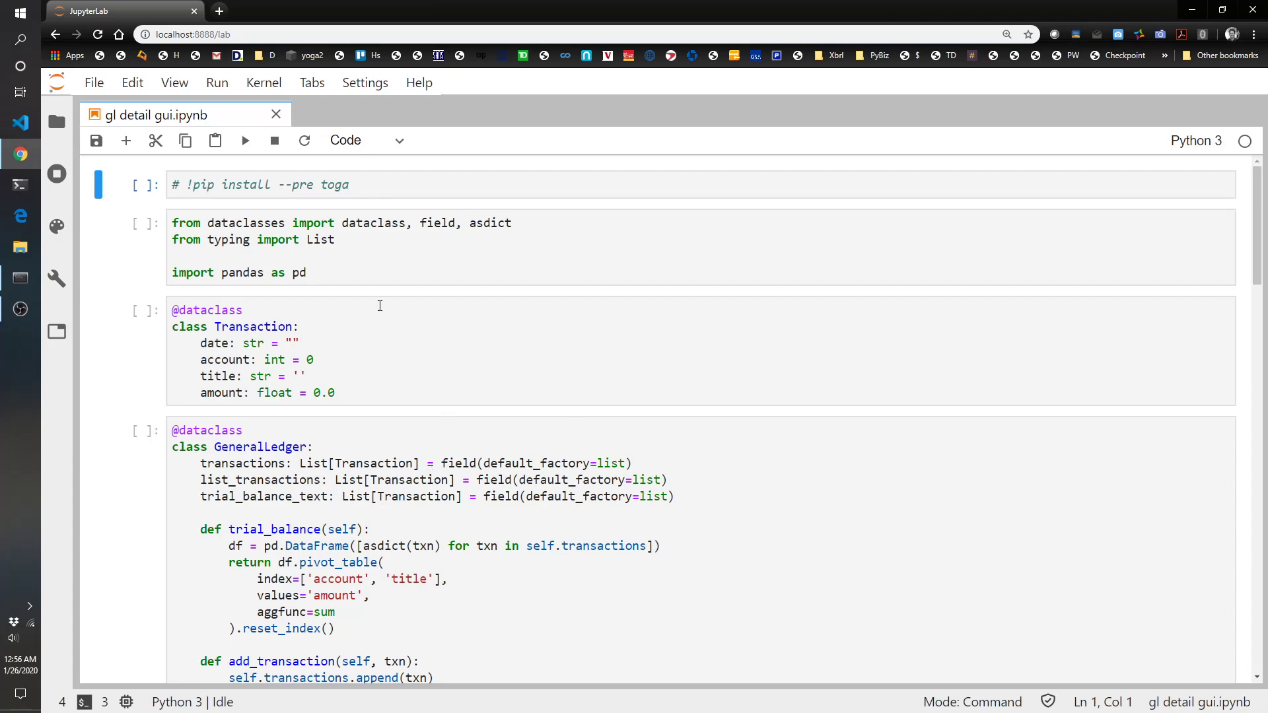
{"action": "mouse_move", "coordinate": [372, 189]}
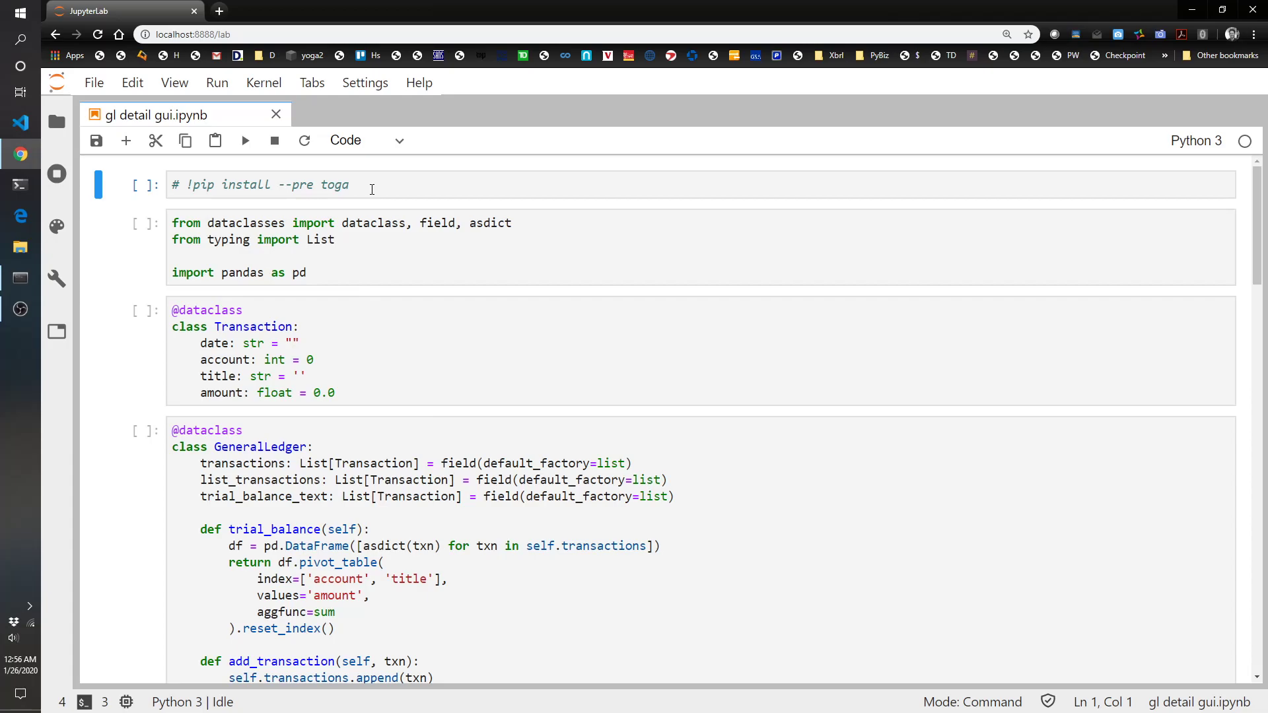
{"action": "mouse_move", "coordinate": [364, 179]}
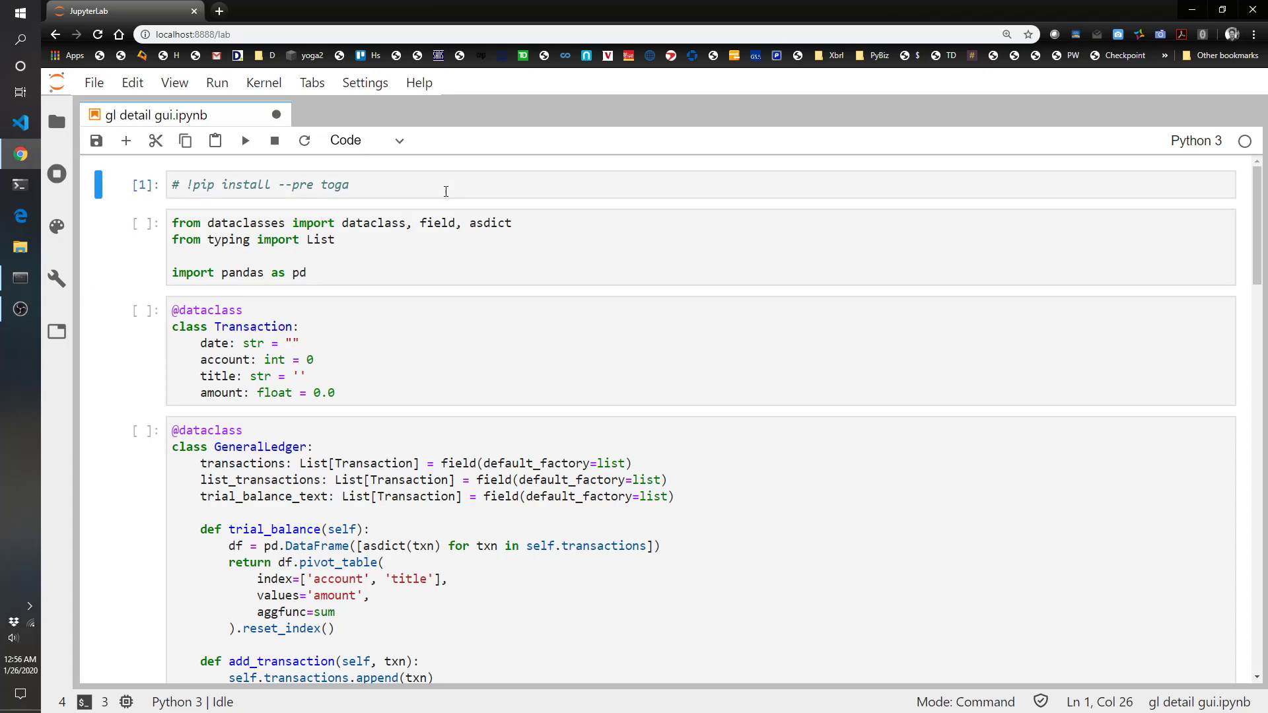
{"action": "key", "text": "shift+enter"}
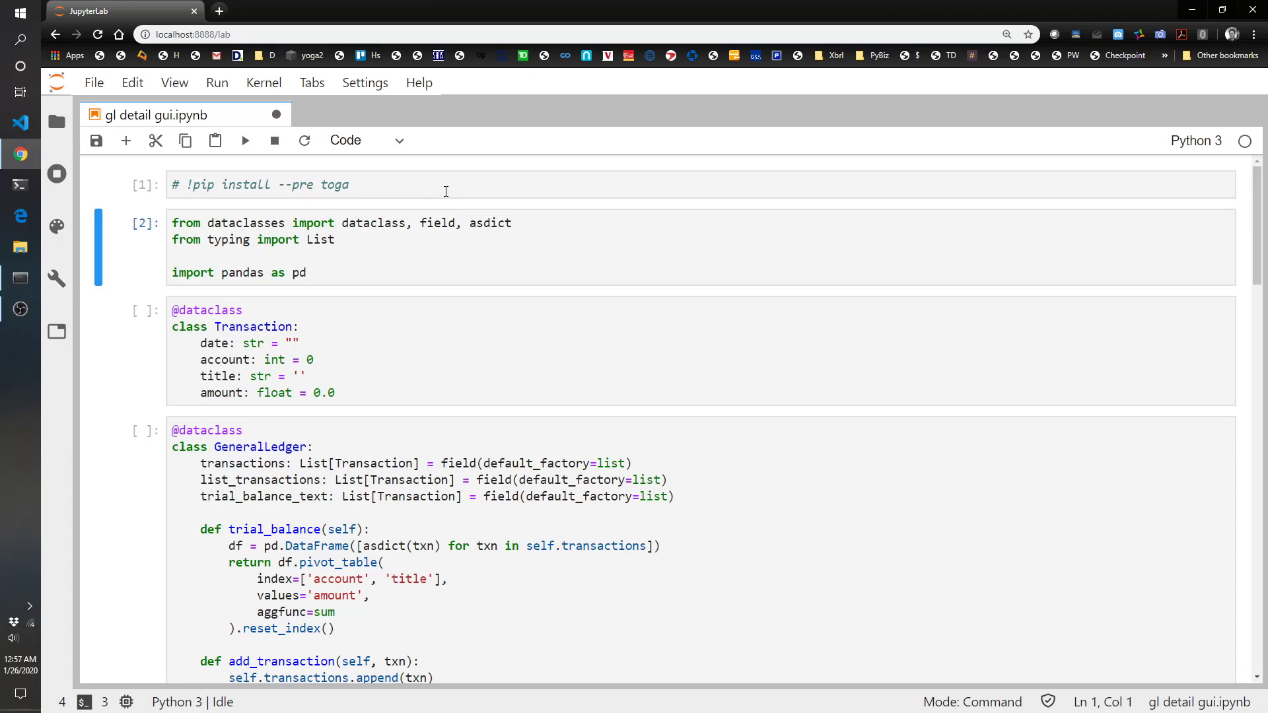
{"action": "key", "text": "shift+enter"}
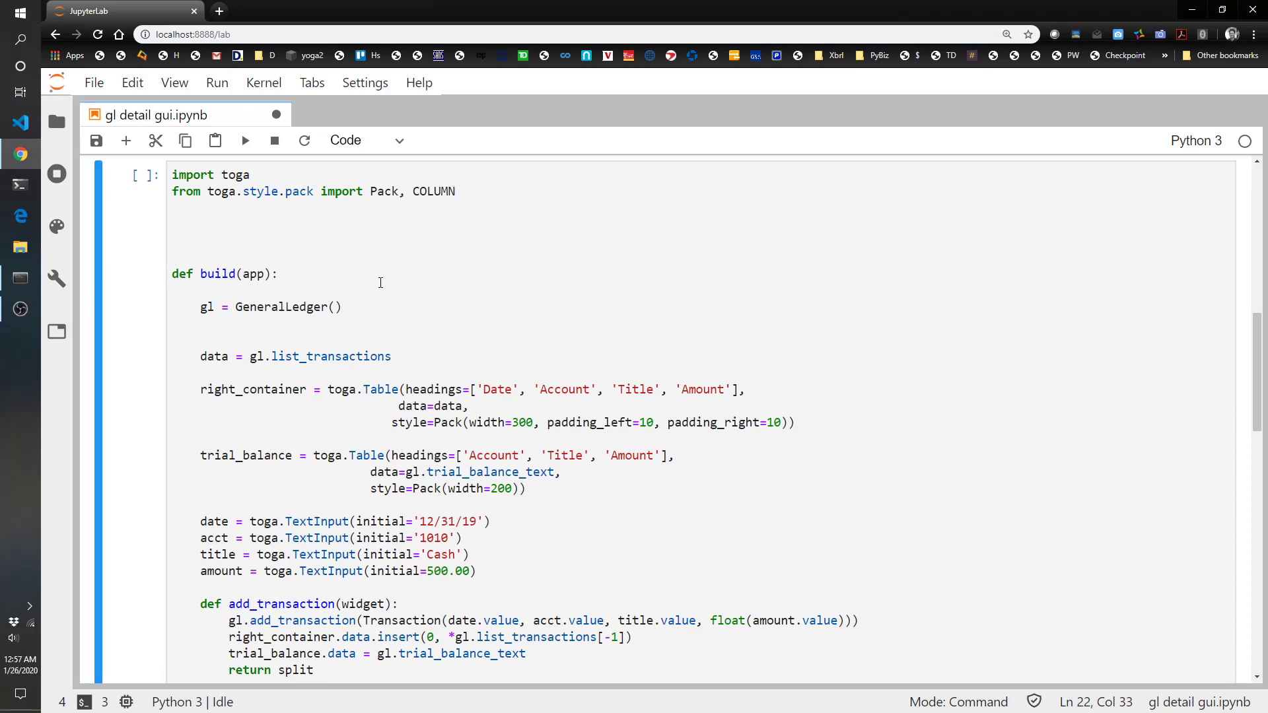
{"action": "mouse_move", "coordinate": [291, 257]}
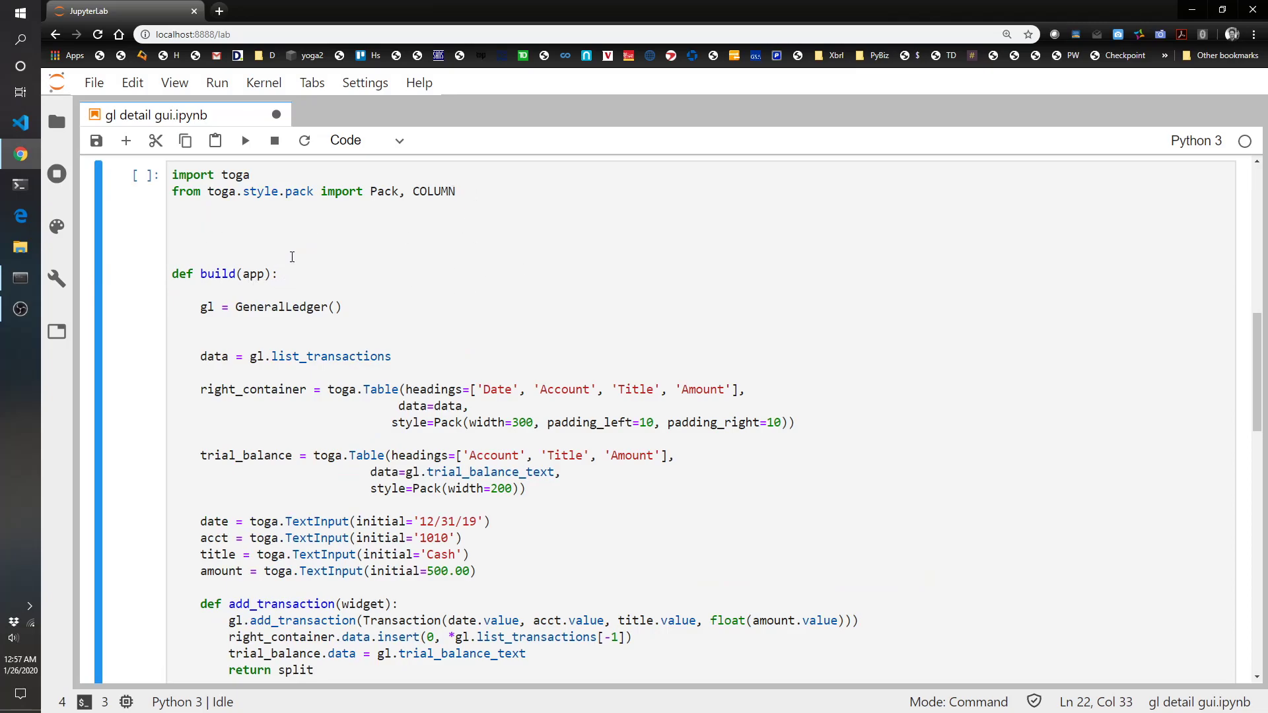
{"action": "scroll", "scroll_direction": "down", "scroll_amount": 3}
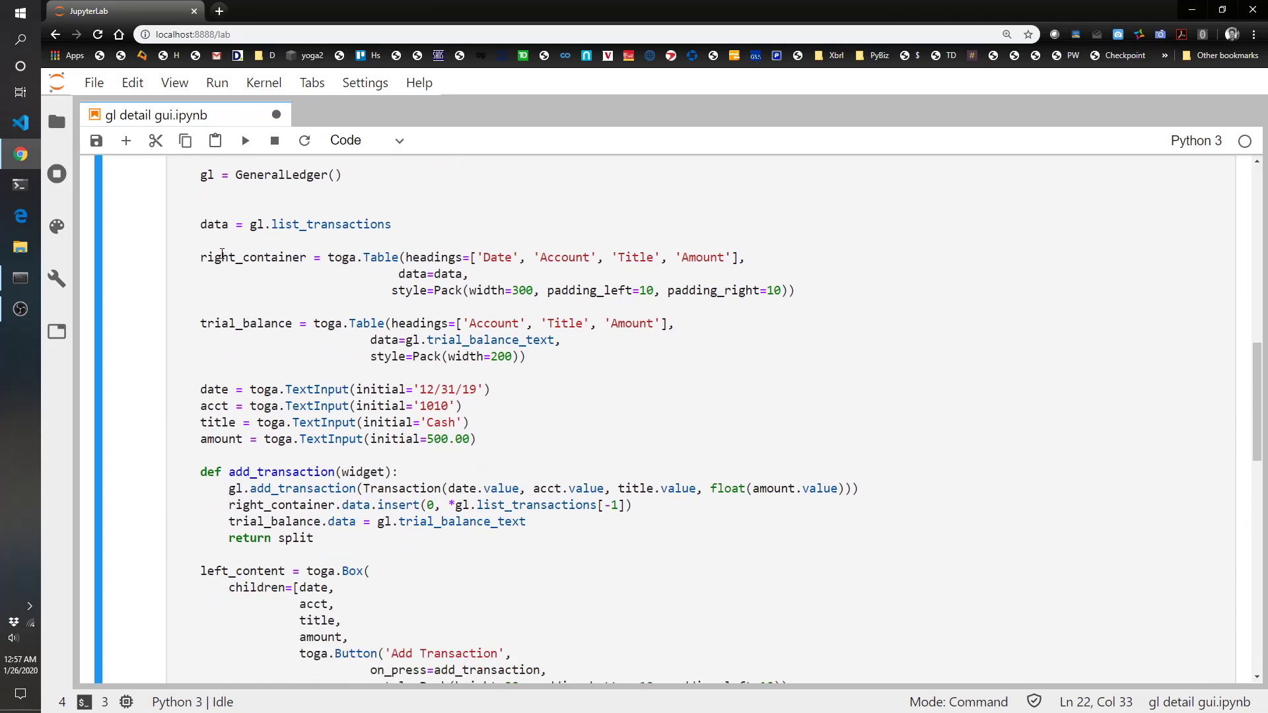
{"action": "scroll", "scroll_direction": "down", "scroll_amount": 3}
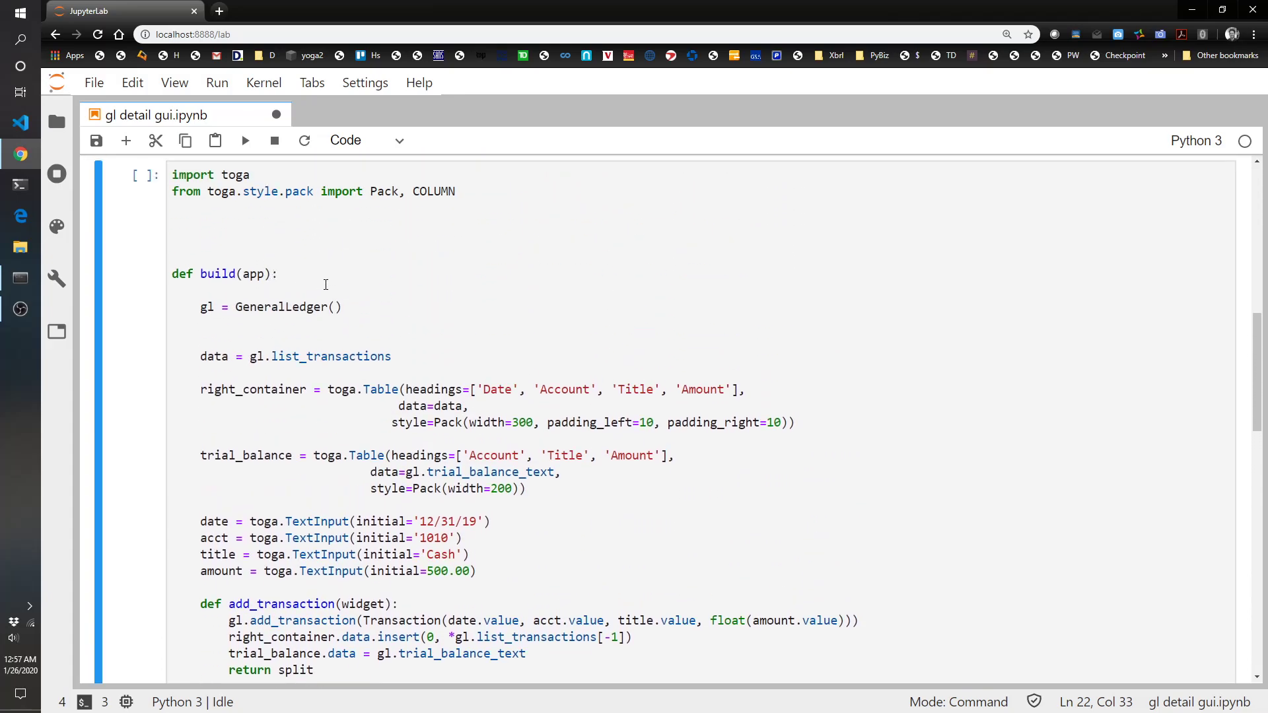
{"action": "scroll", "scroll_direction": "down", "scroll_amount": 3}
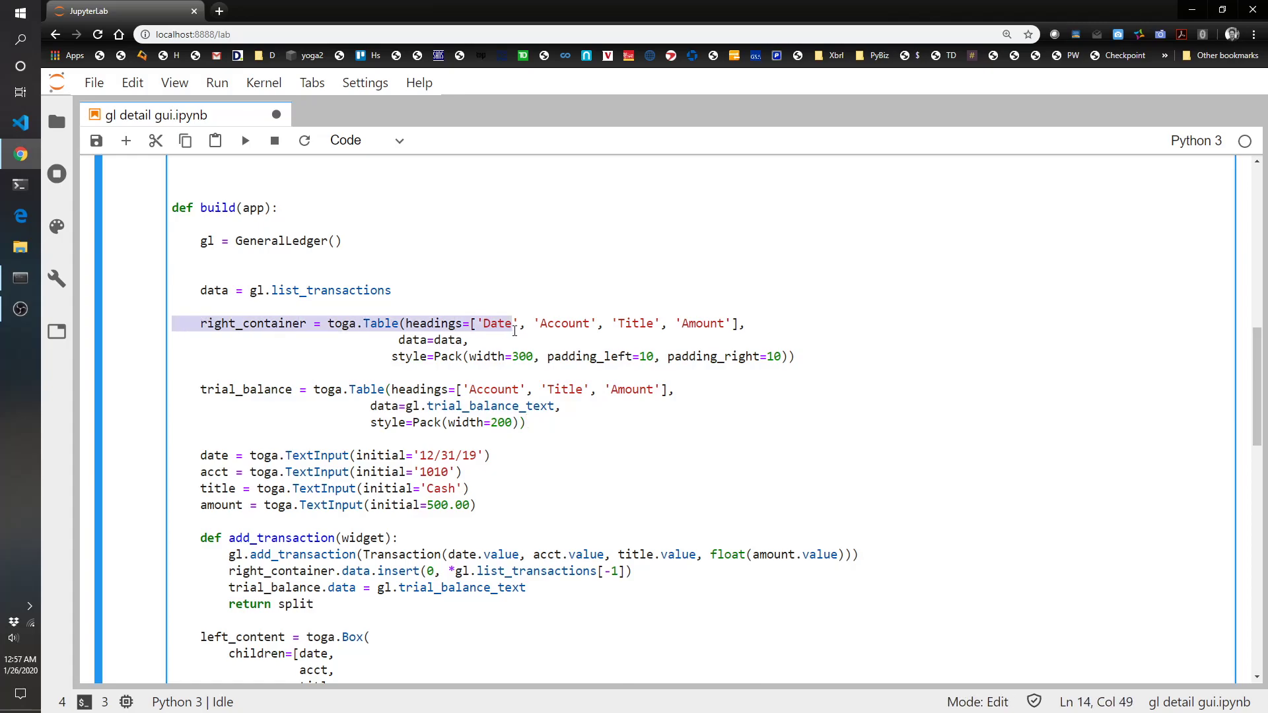
{"action": "left_click", "coordinate": [819, 357]}
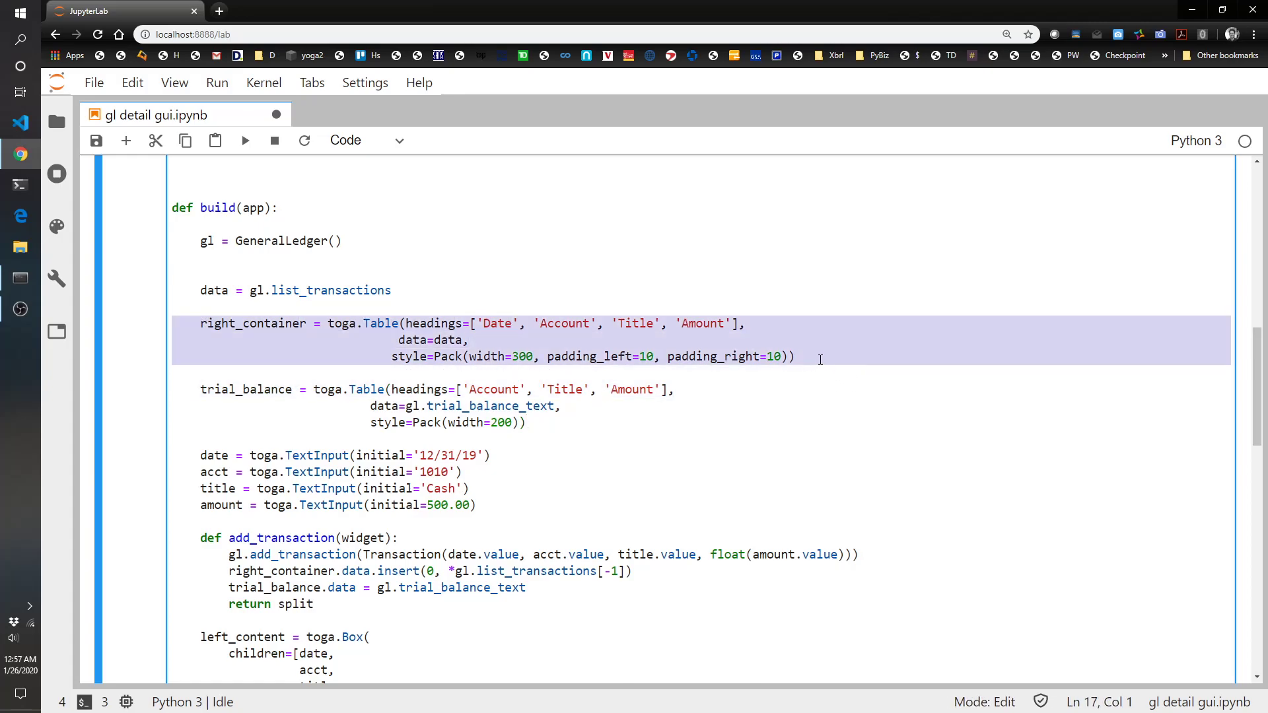
{"action": "left_click", "coordinate": [179, 385]}
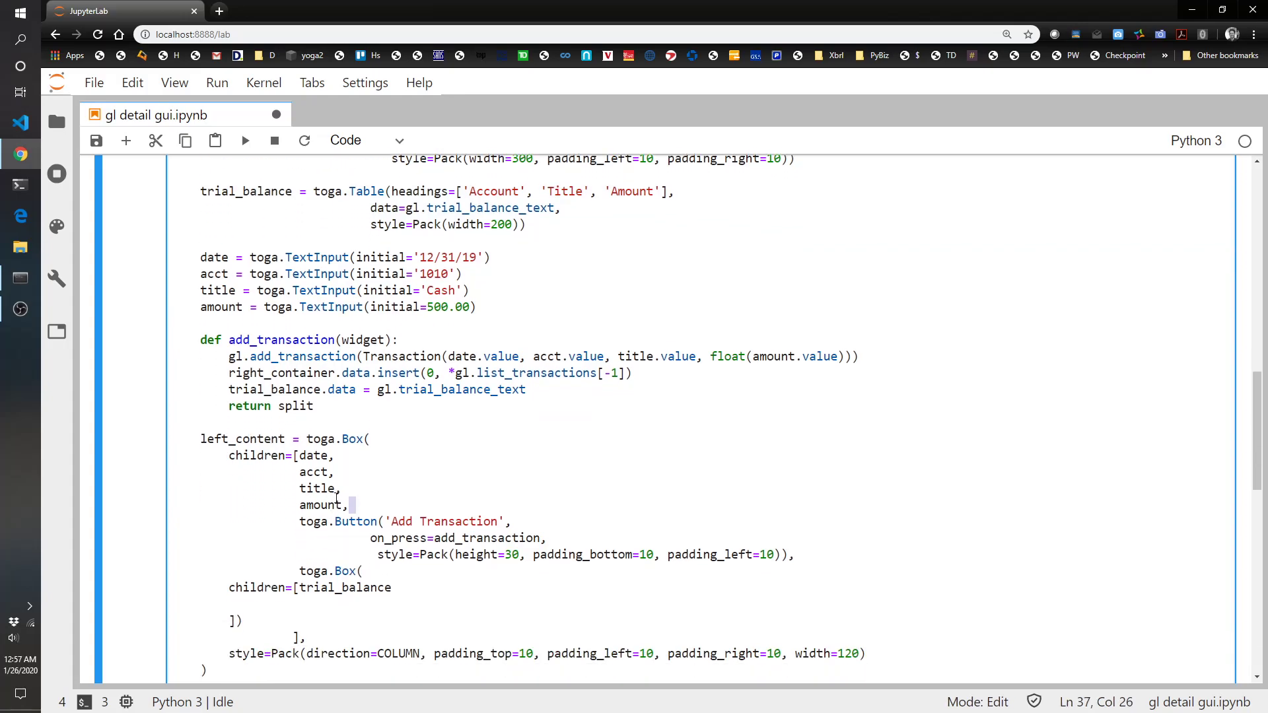
{"action": "left_click", "coordinate": [299, 455]}
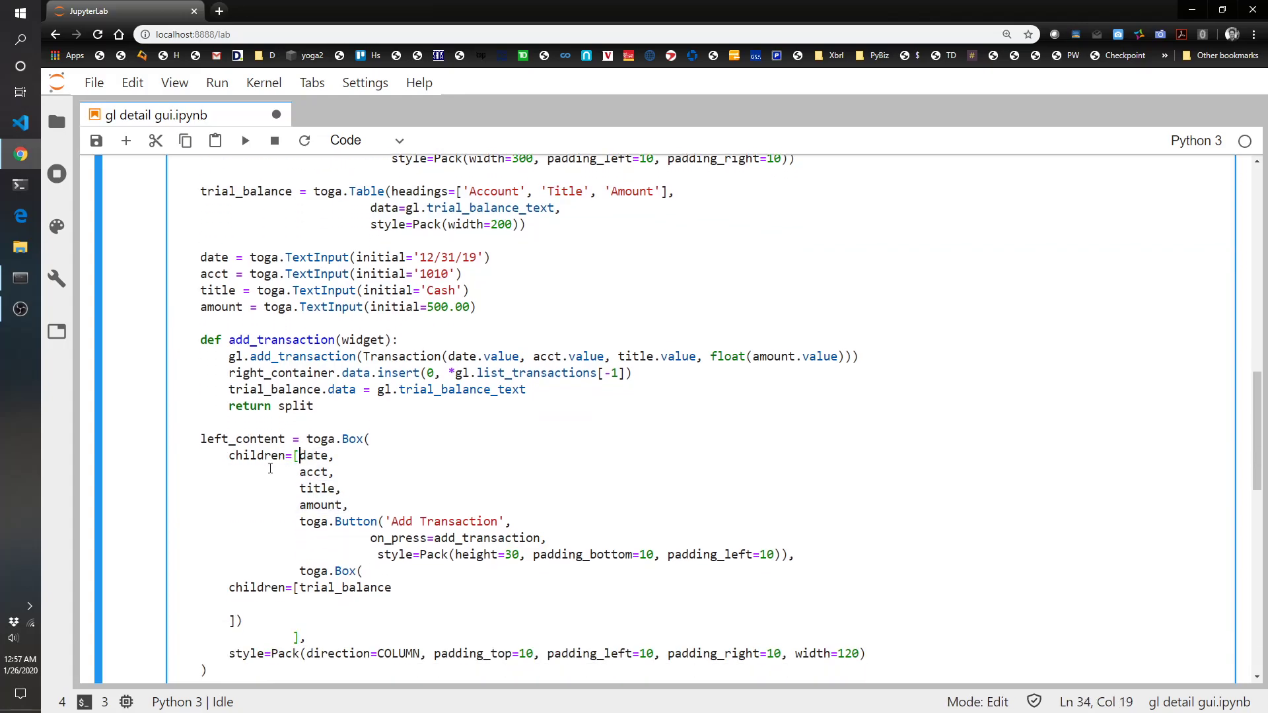
{"action": "scroll", "scroll_direction": "down", "scroll_amount": 3}
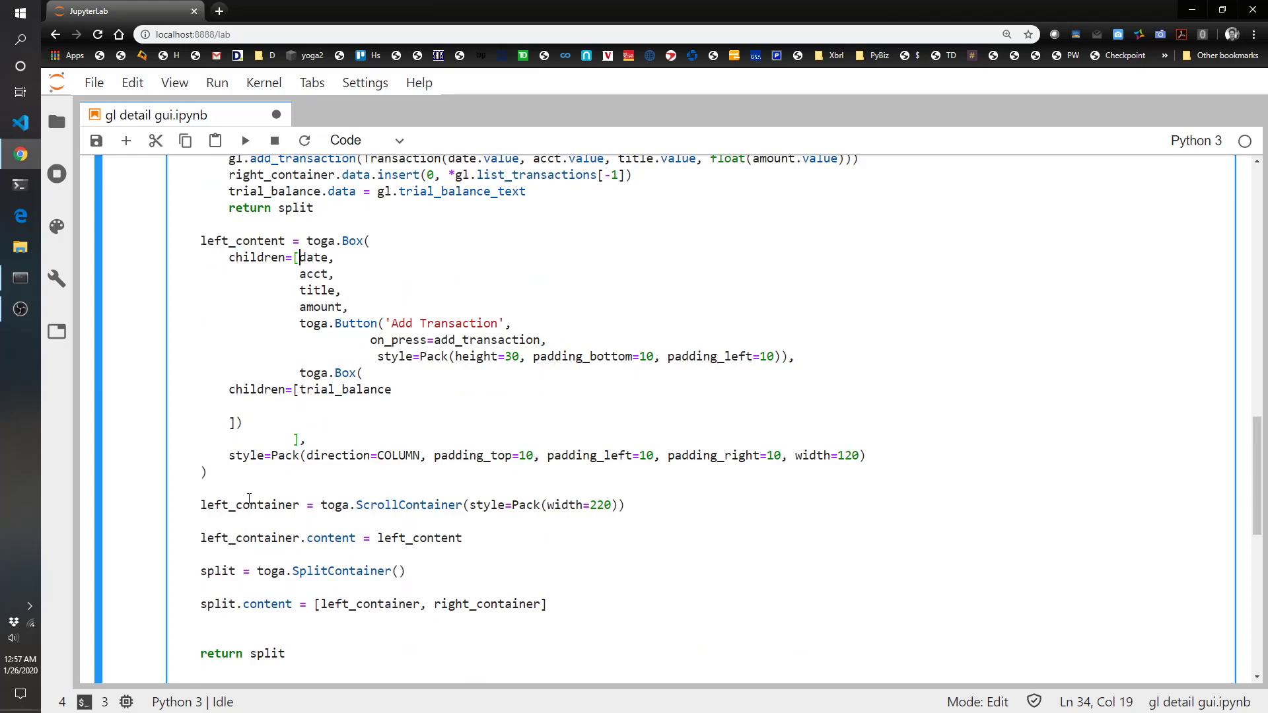
{"action": "scroll", "scroll_direction": "down", "scroll_amount": 3}
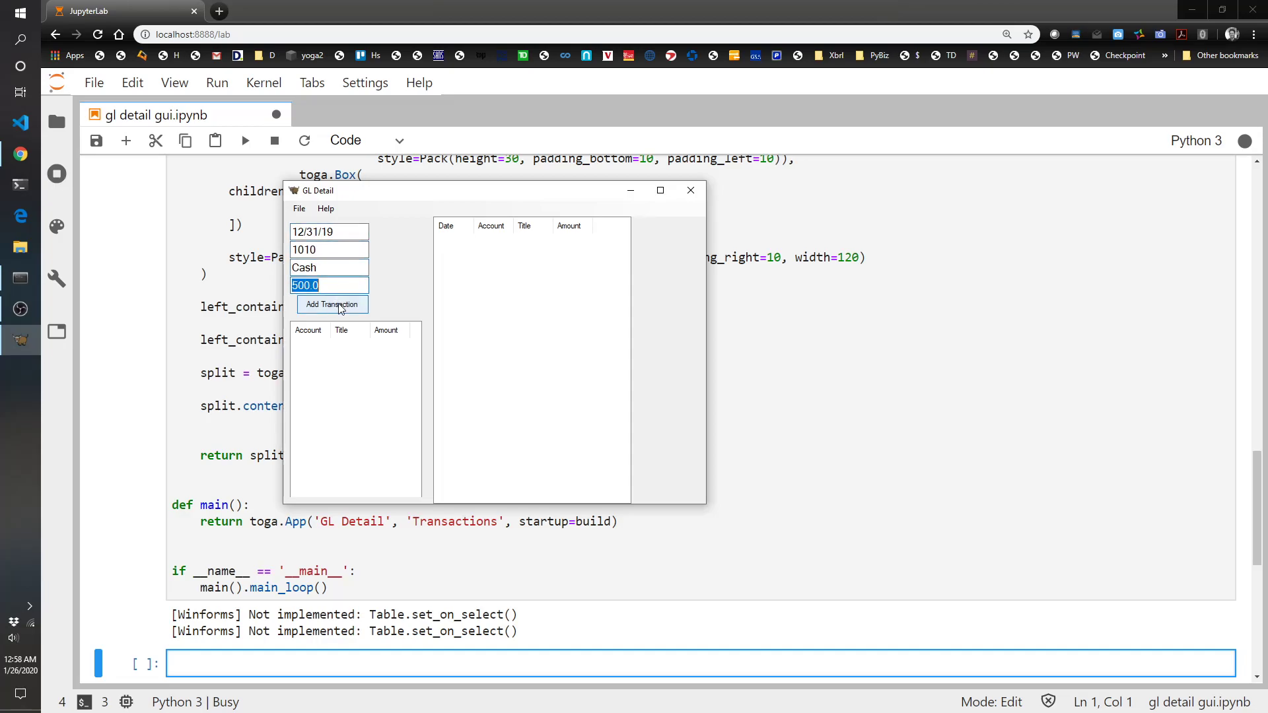
{"action": "mouse_move", "coordinate": [343, 299]}
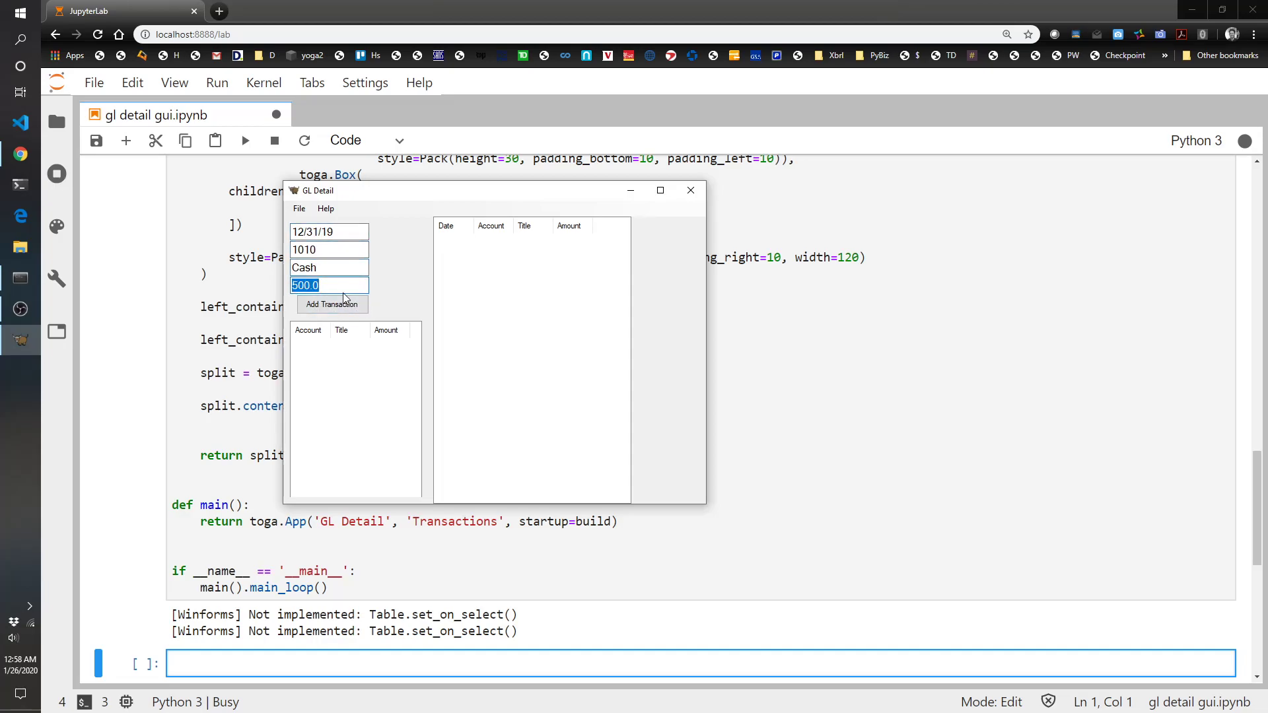
{"action": "mouse_move", "coordinate": [579, 319]}
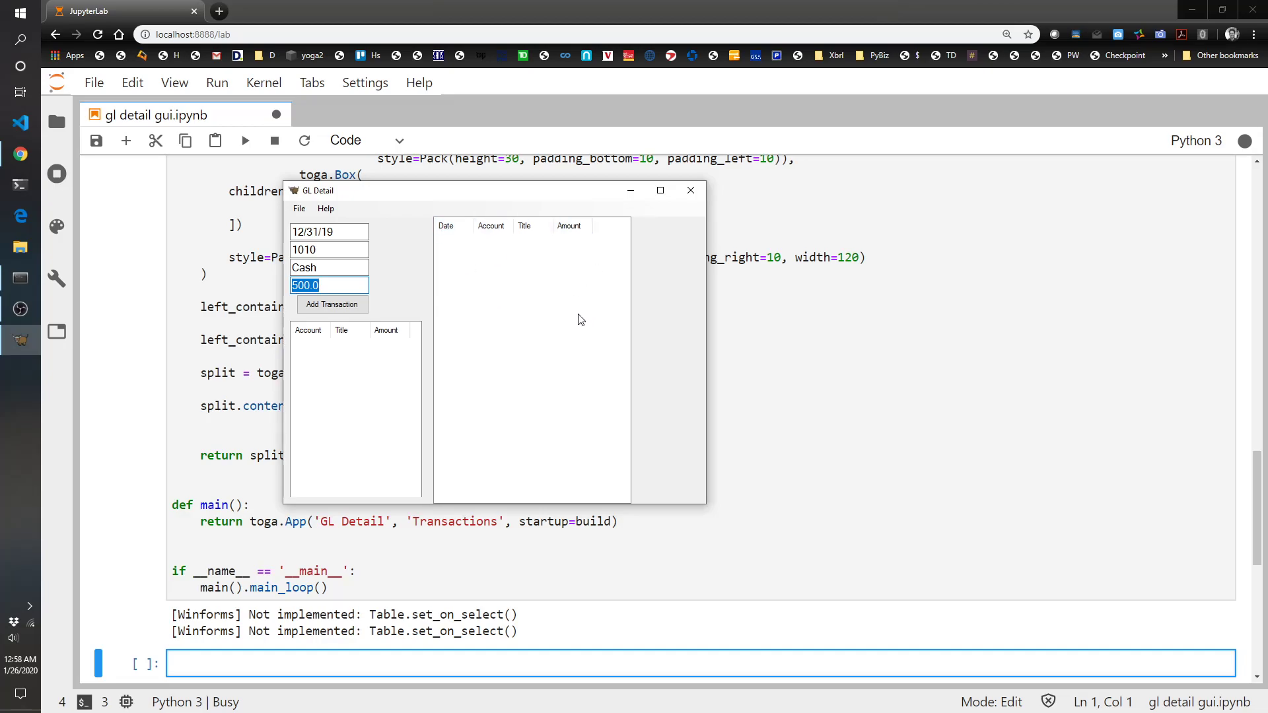
{"action": "mouse_move", "coordinate": [521, 266]}
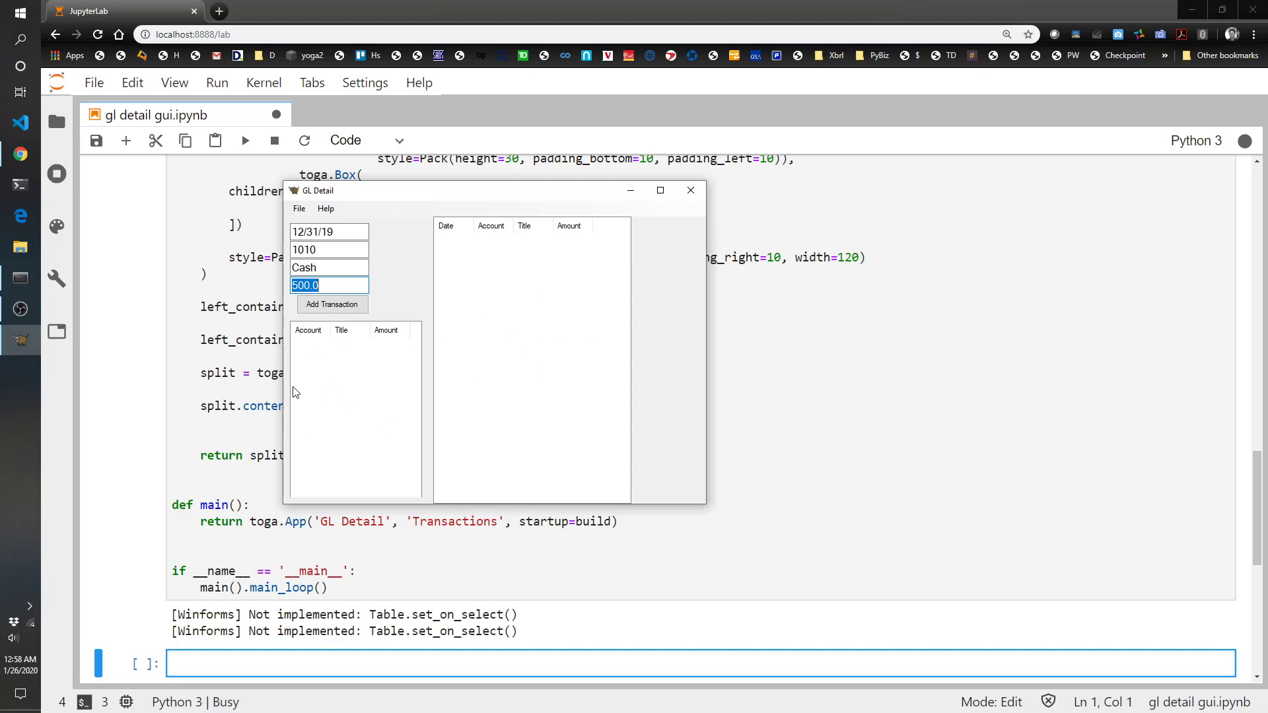
{"action": "mouse_move", "coordinate": [361, 285]}
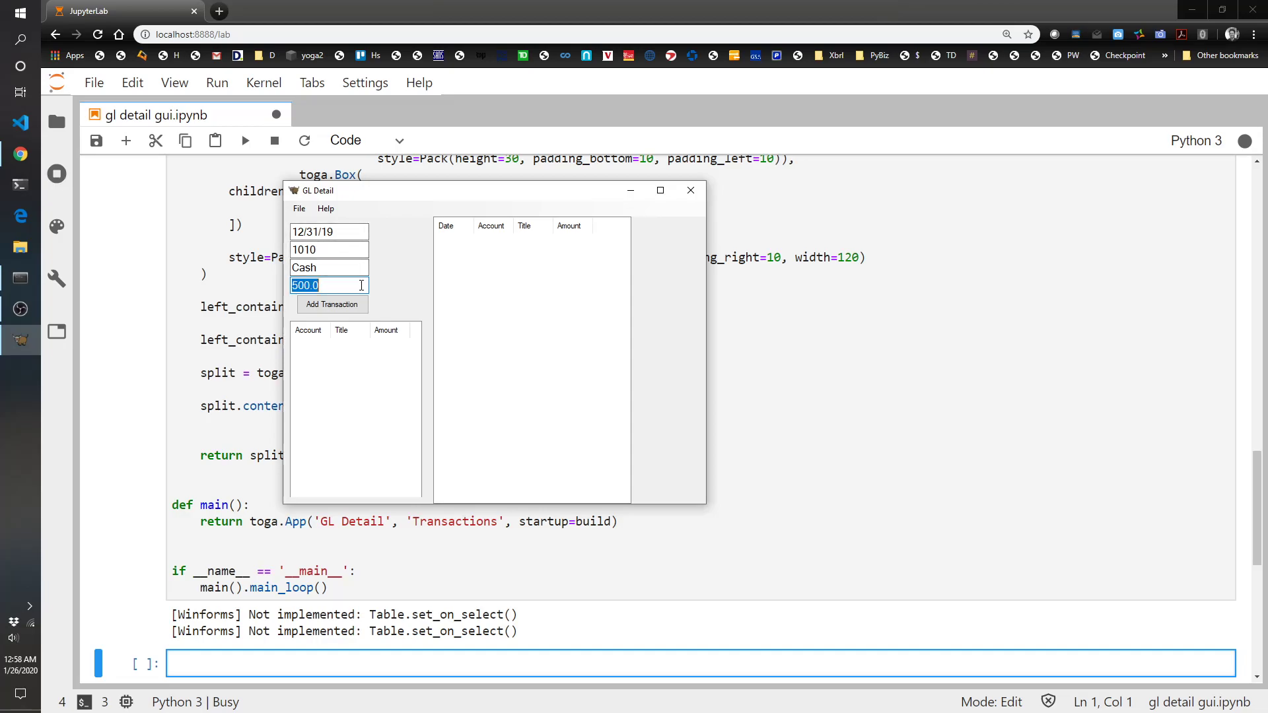
{"action": "mouse_move", "coordinate": [330, 249]}
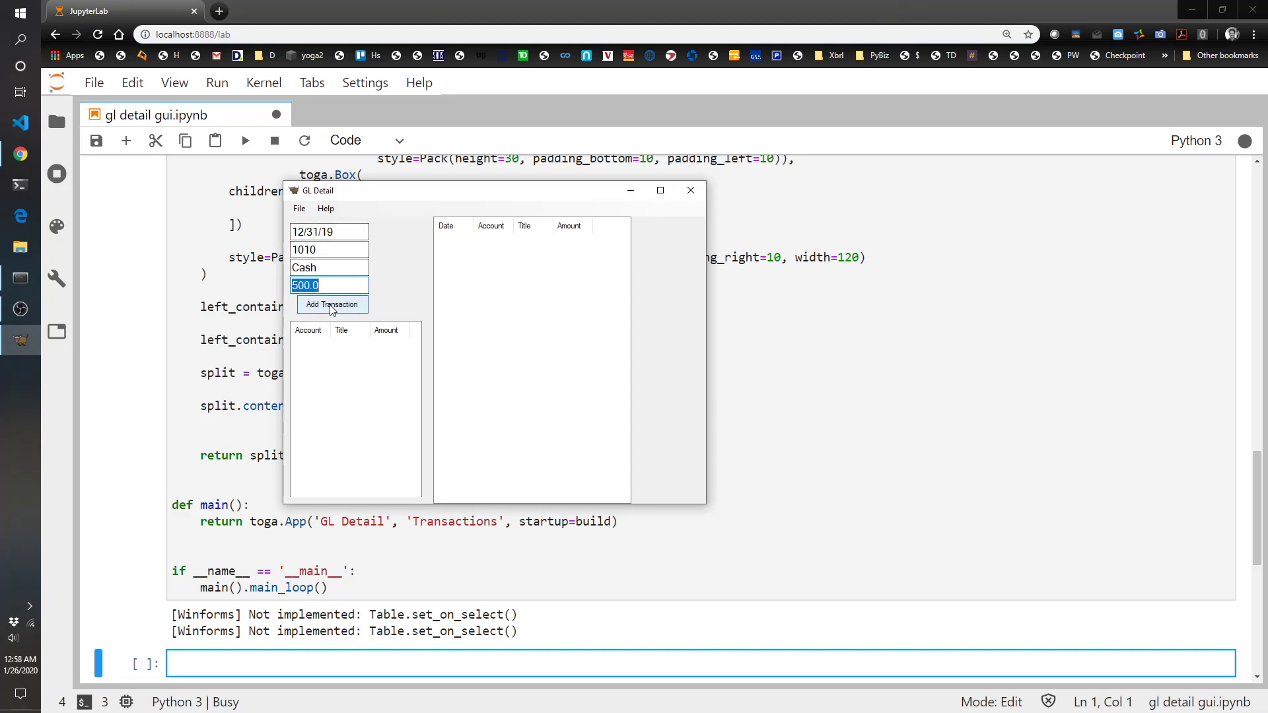
Step: Post the Cash 500.0 transaction and the Equity 3100 entry of -500.0
{"action": "left_click", "coordinate": [331, 305]}
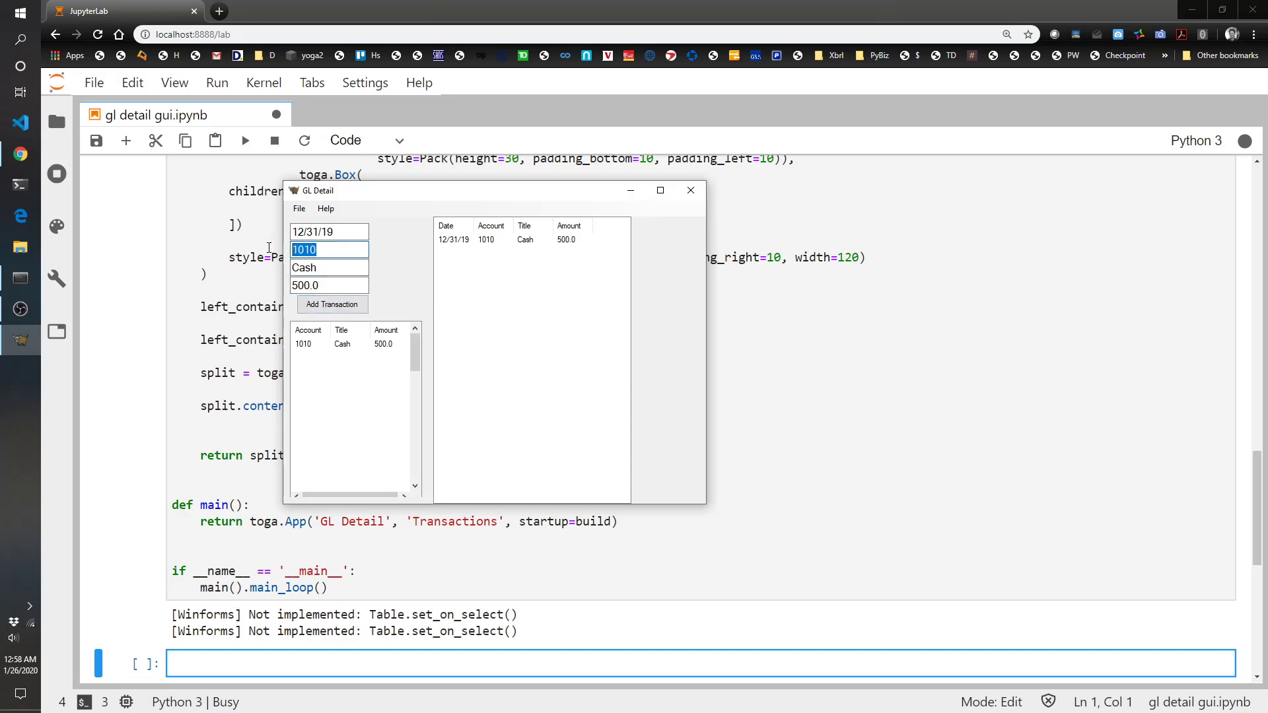
{"action": "type", "text": "3100"}
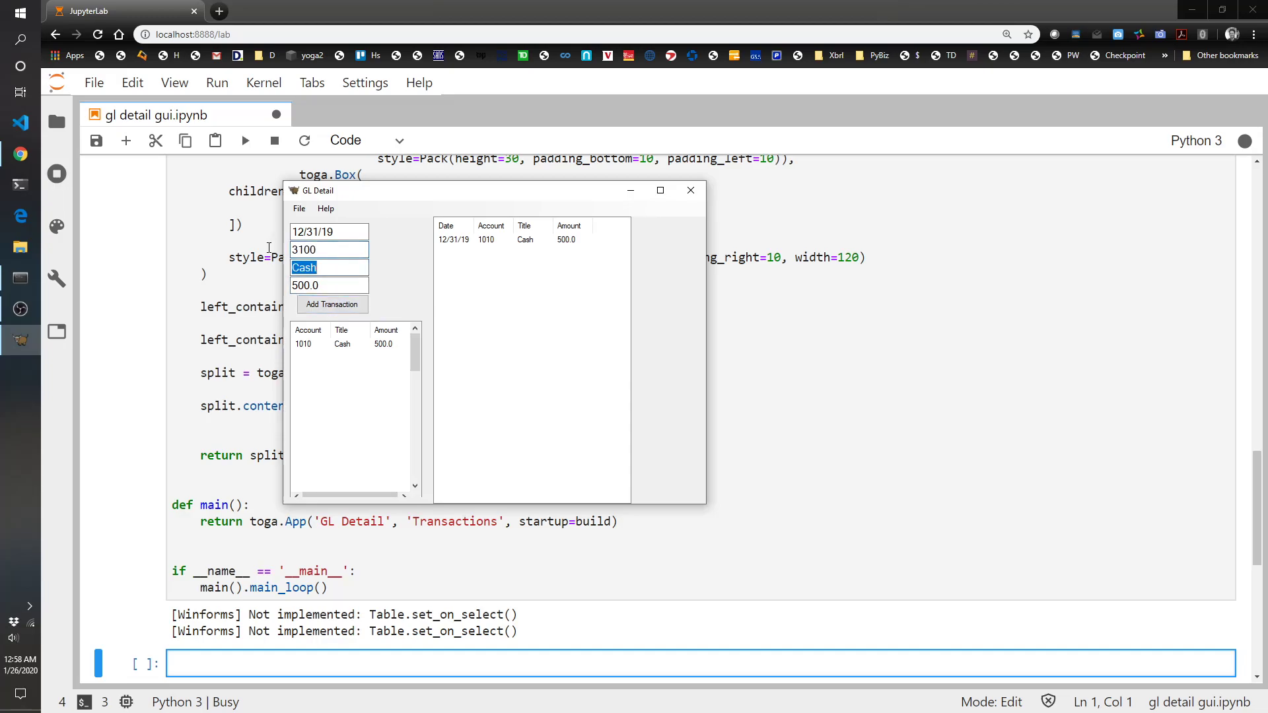
{"action": "type", "text": "-500"}
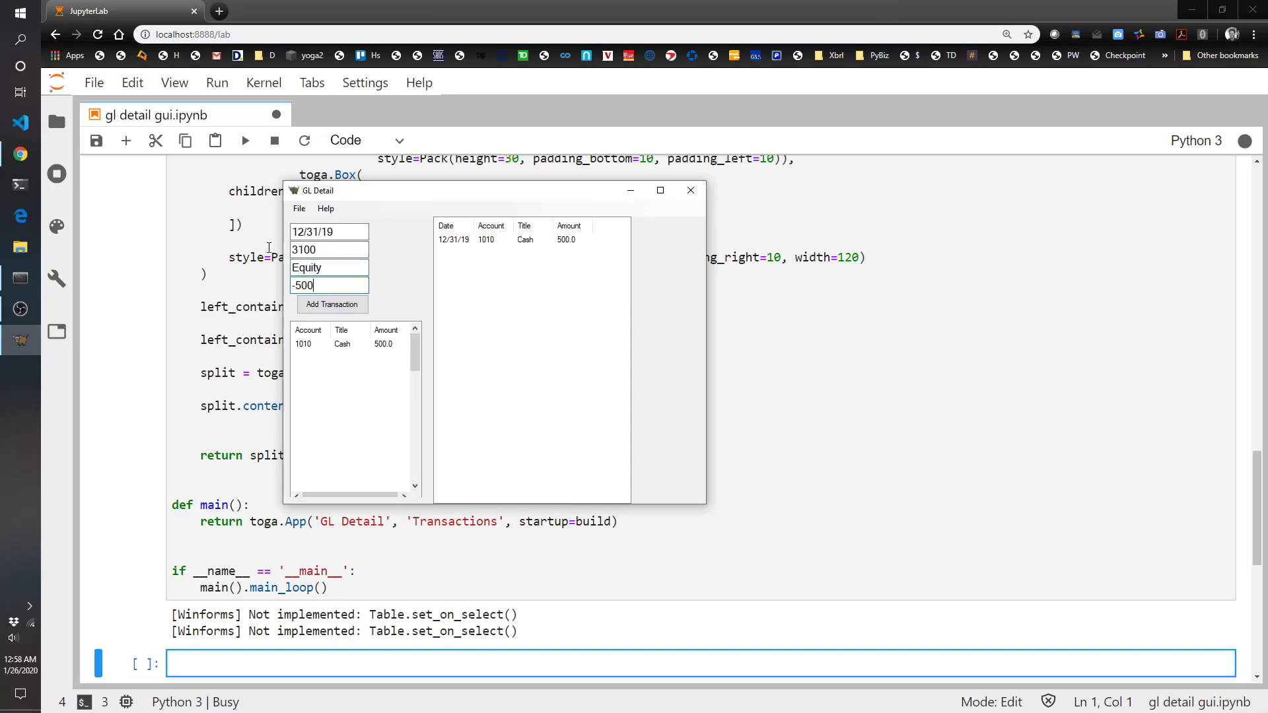
{"action": "left_click", "coordinate": [331, 304]}
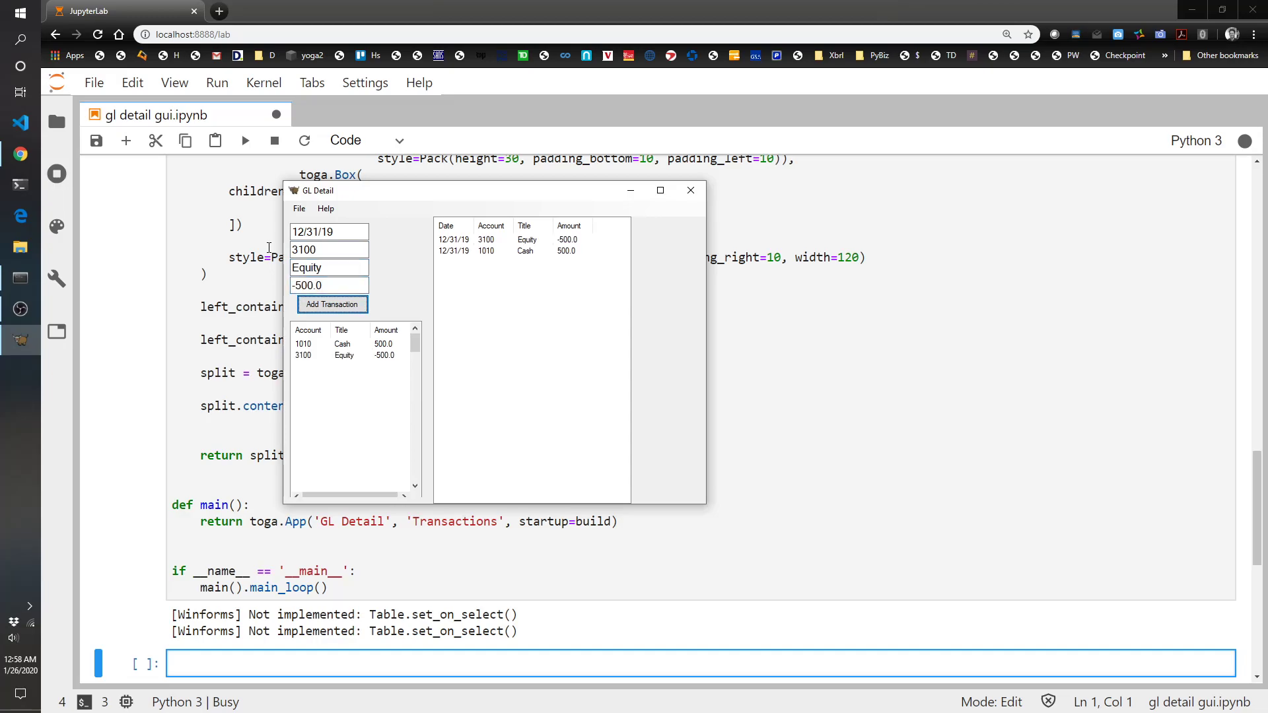
{"action": "mouse_move", "coordinate": [443, 252]}
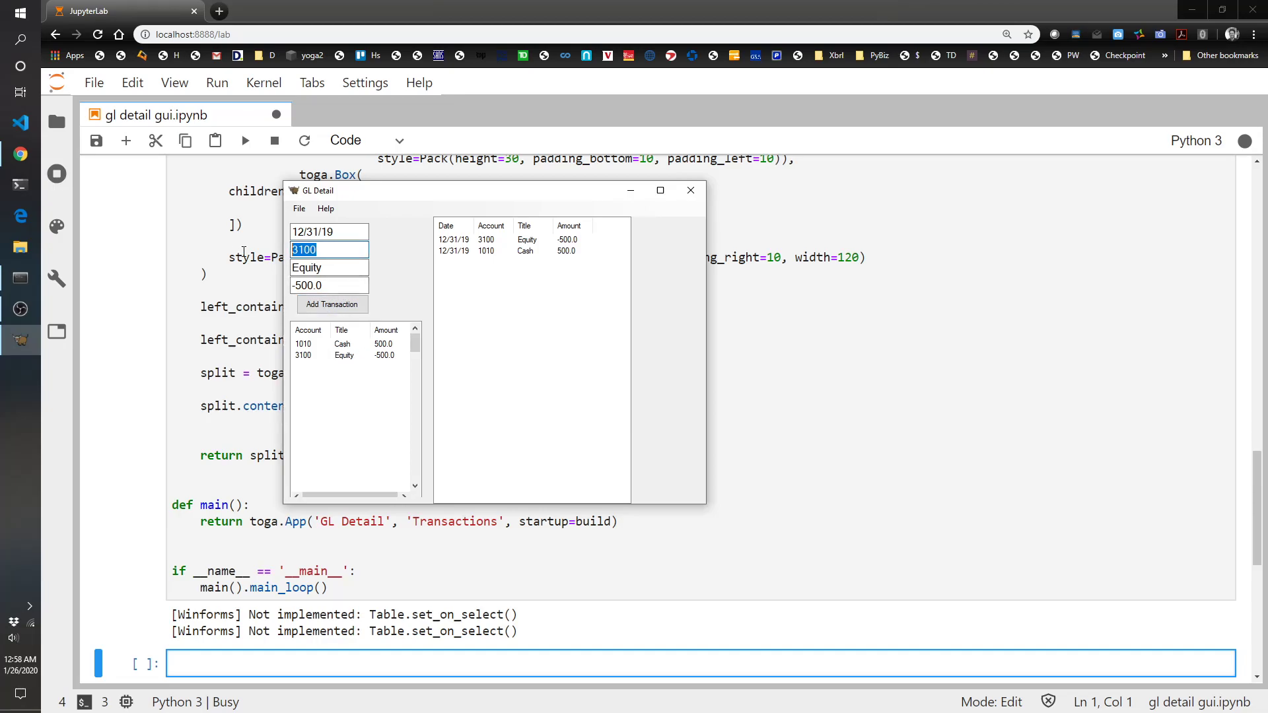
Step: Post a Cash 1010 entry of -150.0
{"action": "type", "text": "1010"}
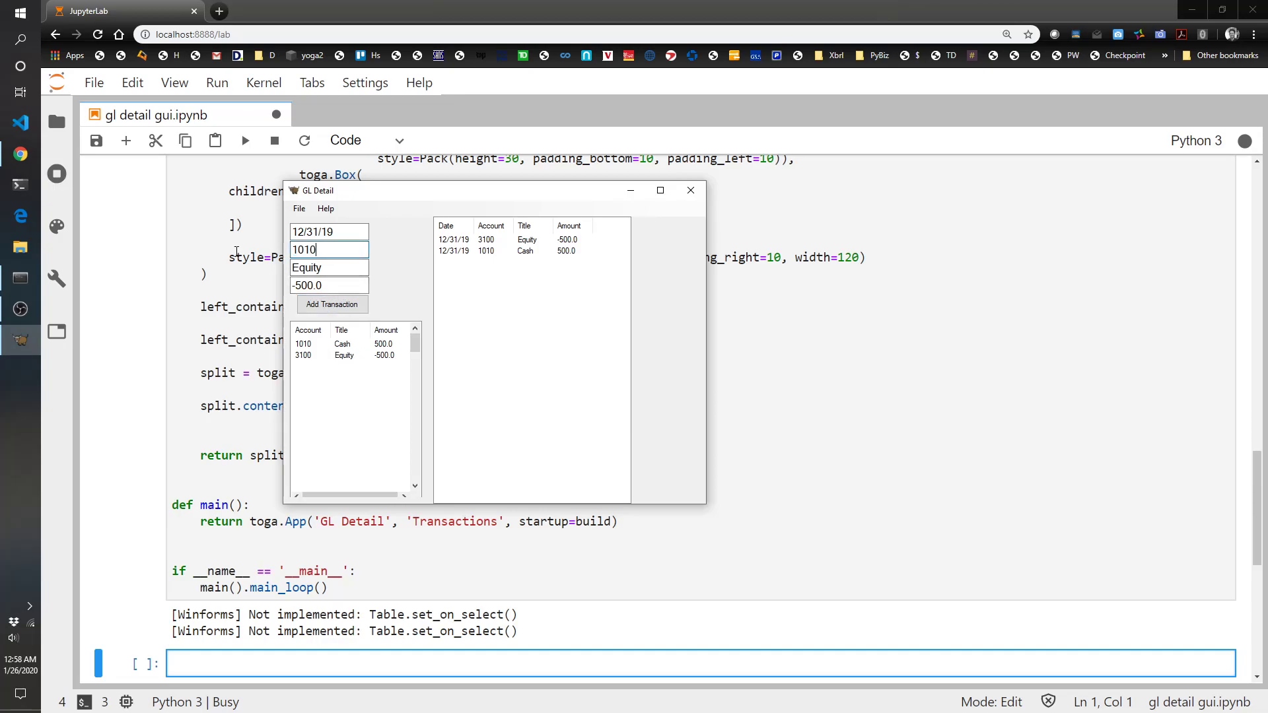
{"action": "left_click", "coordinate": [328, 267]}
{"action": "type", "text": "Cash"}
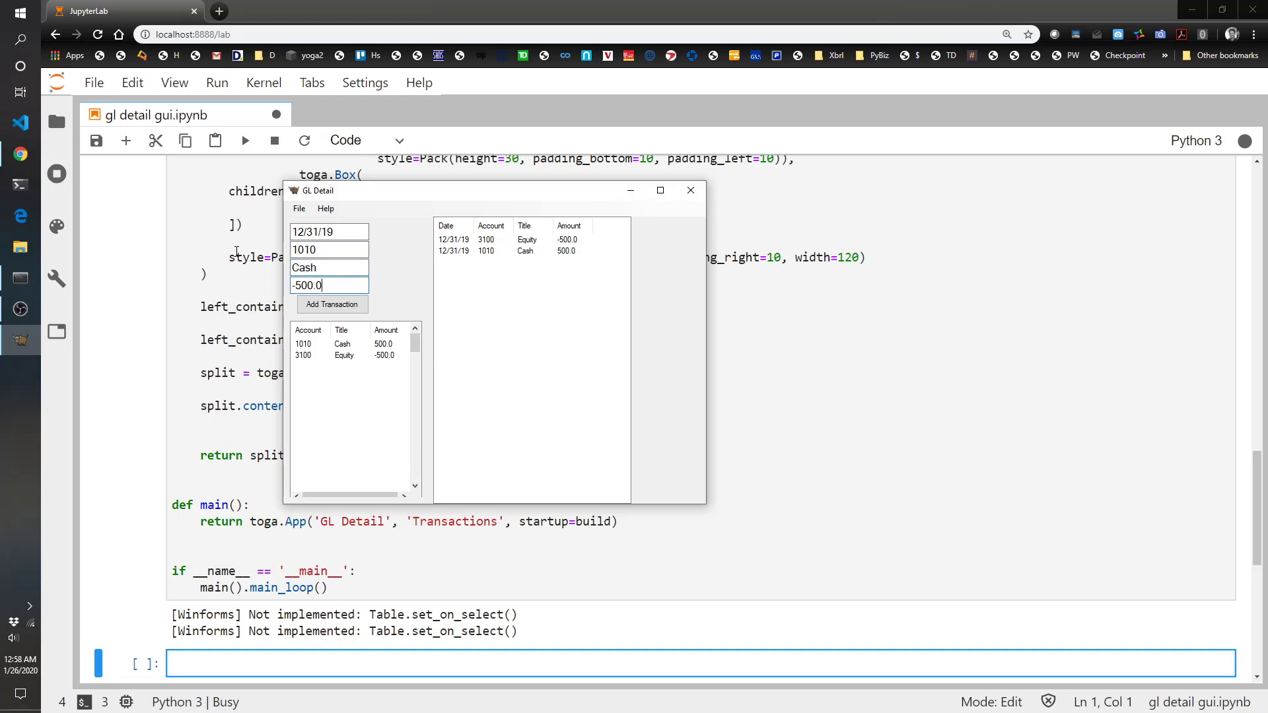
{"action": "type", "text": "-150"}
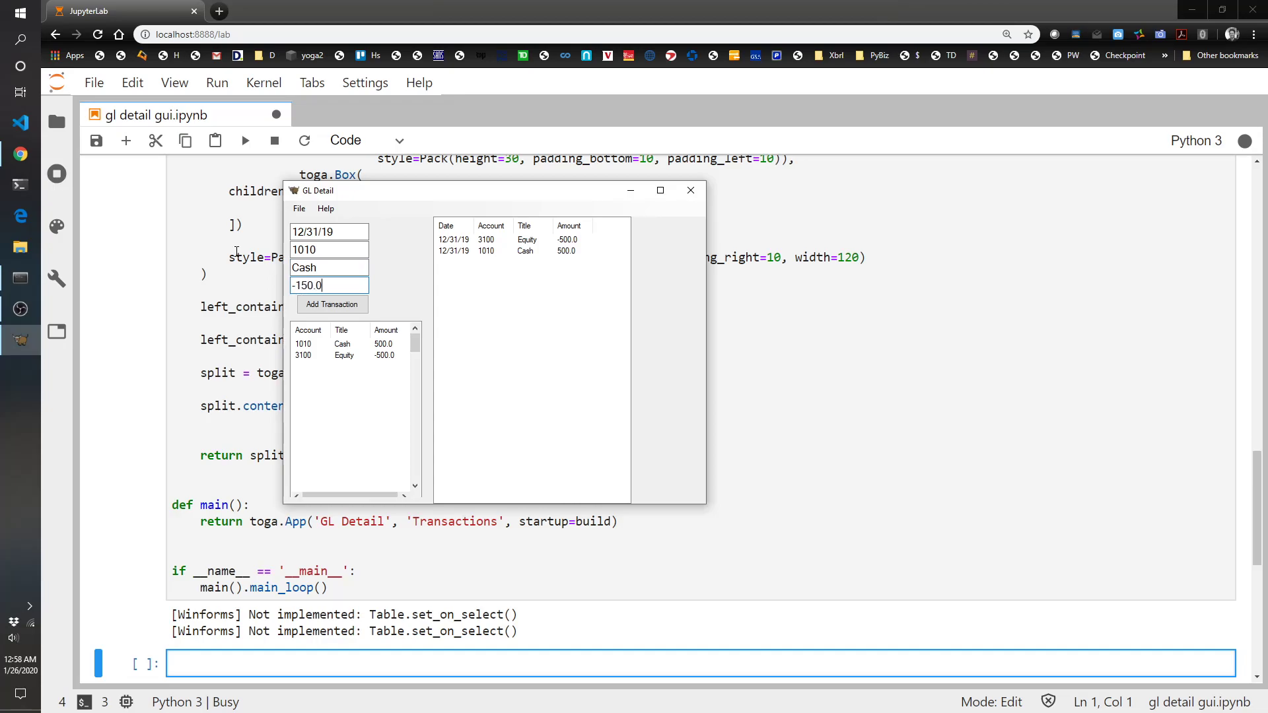
{"action": "left_click", "coordinate": [331, 304]}
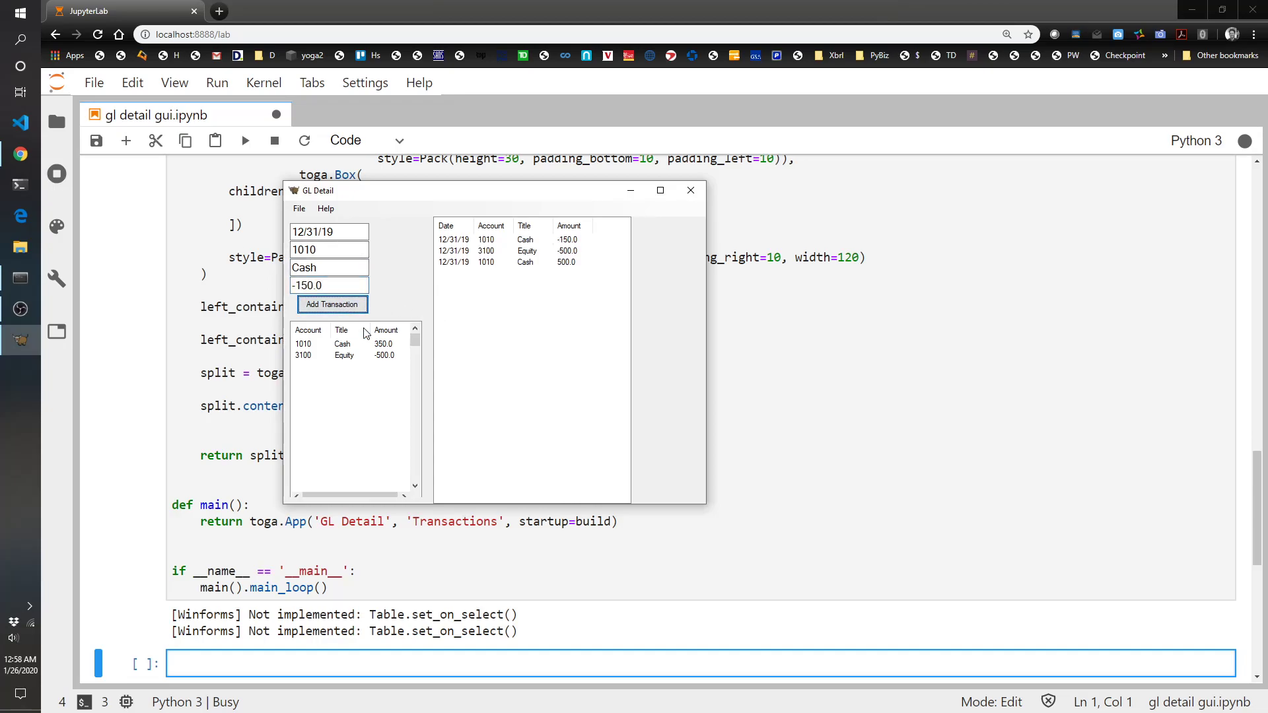
{"action": "mouse_move", "coordinate": [541, 269]}
{"action": "type", "text": "1"}
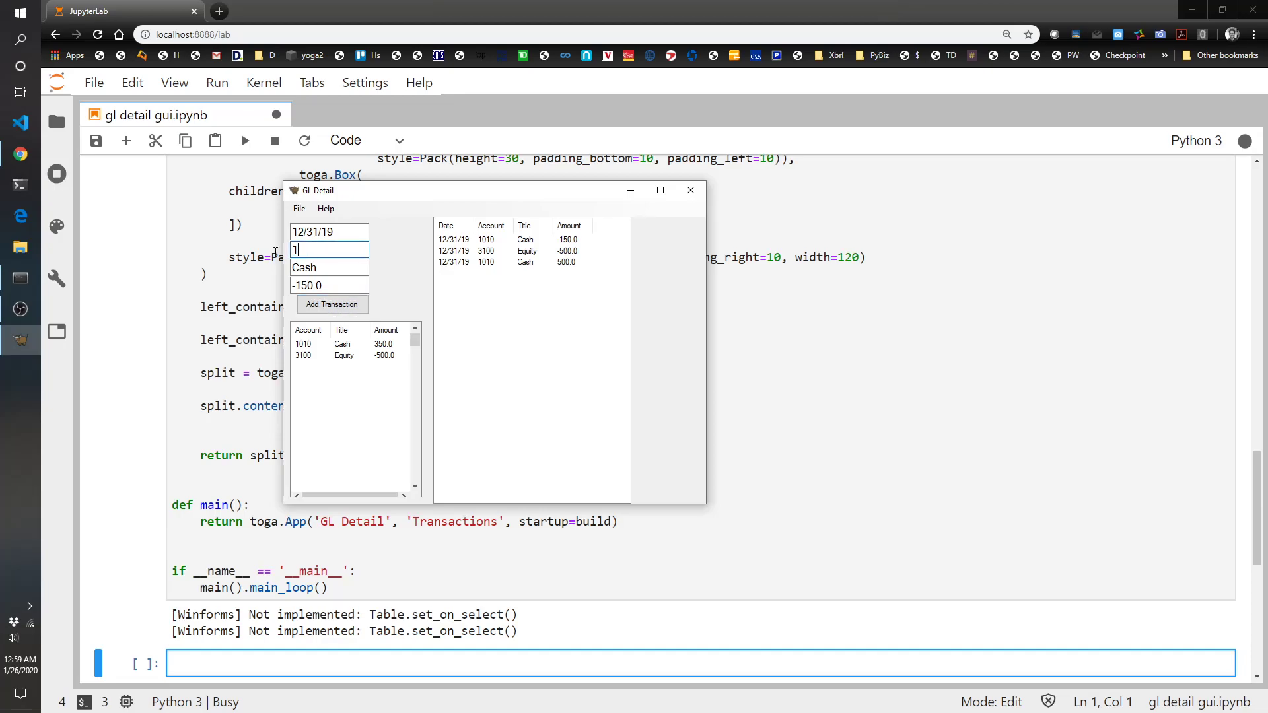
Step: Post the Inventory entry of 150.0
{"action": "type", "text": "500"}
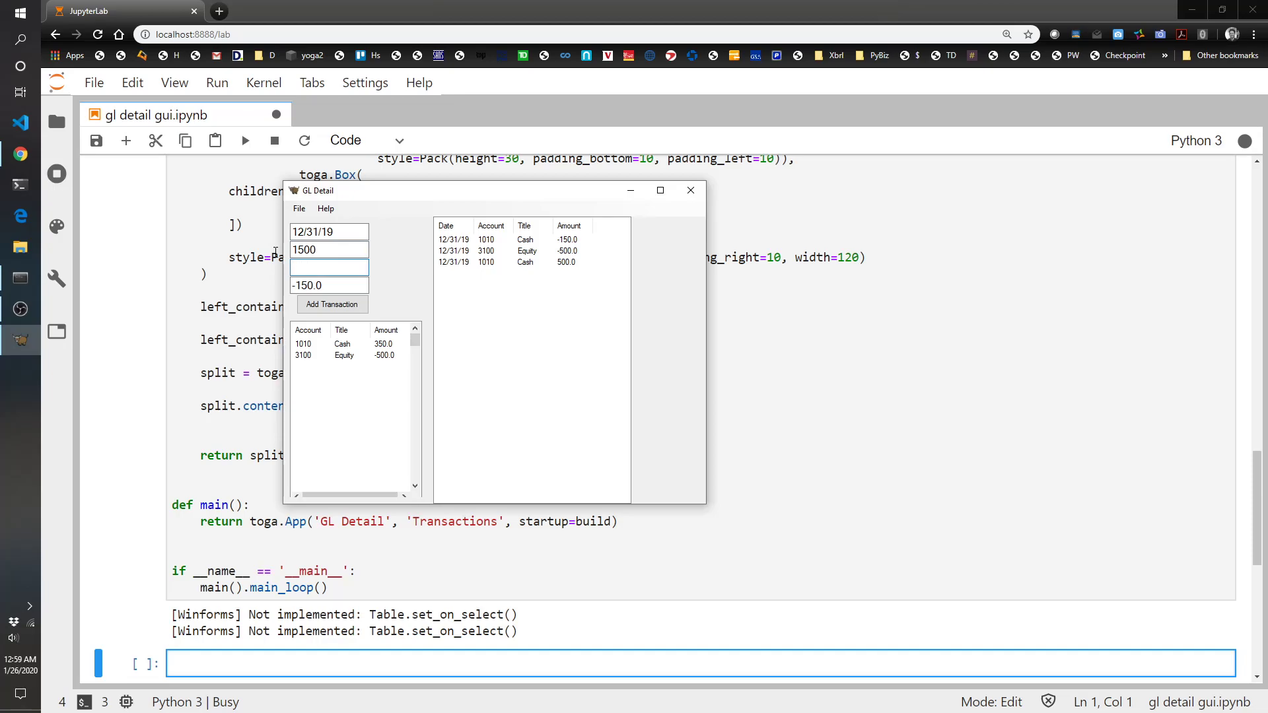
{"action": "type", "text": "Inventory"}
{"action": "left_click", "coordinate": [329, 286]}
{"action": "type", "text": "150"}
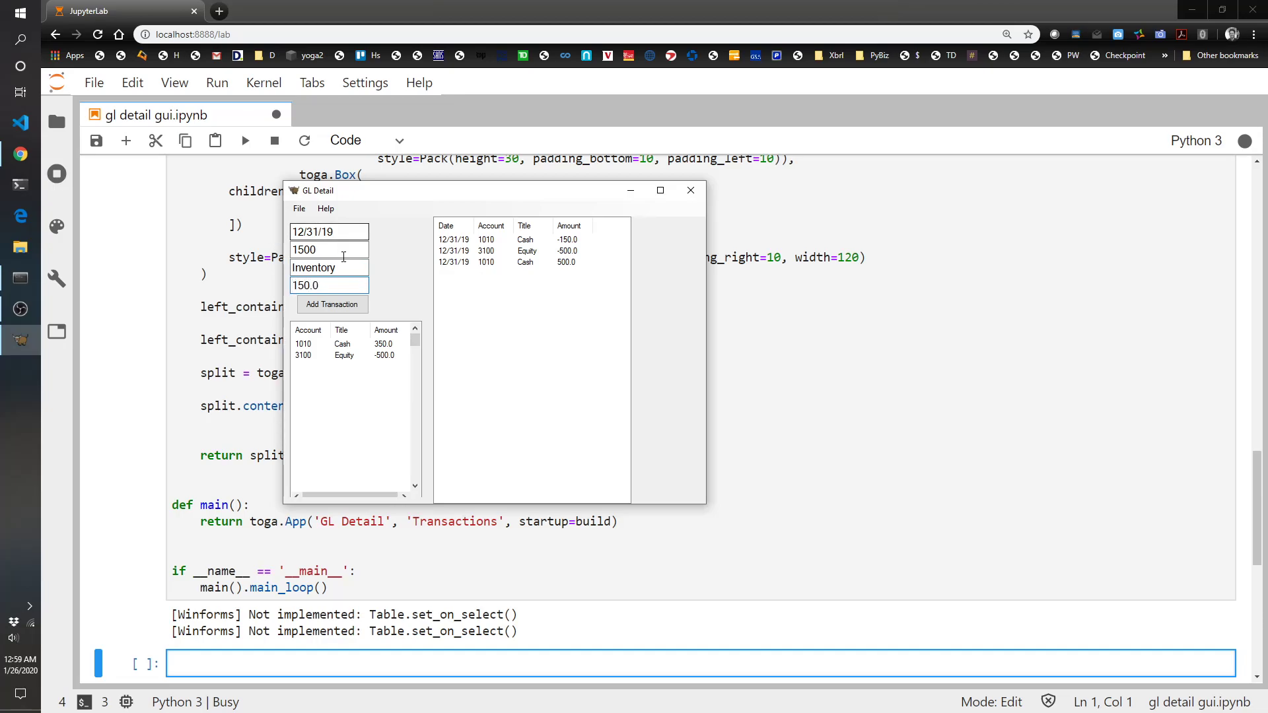
{"action": "left_click", "coordinate": [332, 304]}
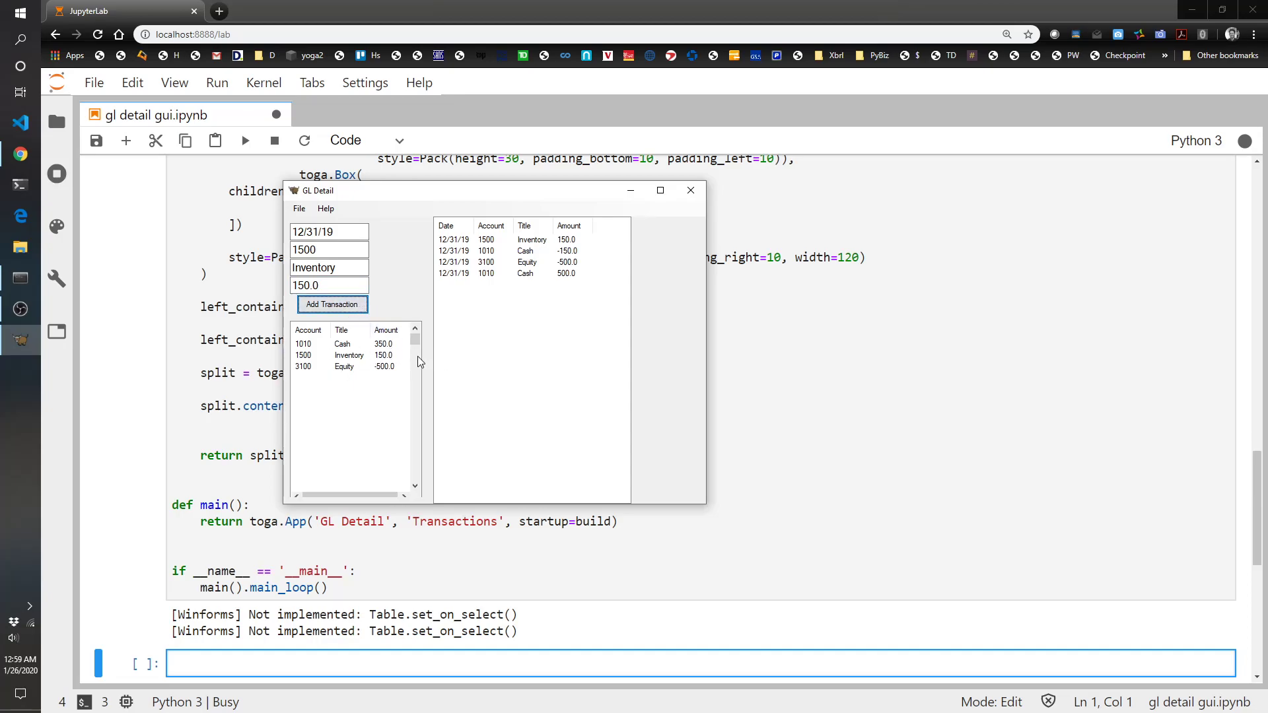
{"action": "mouse_move", "coordinate": [527, 314]}
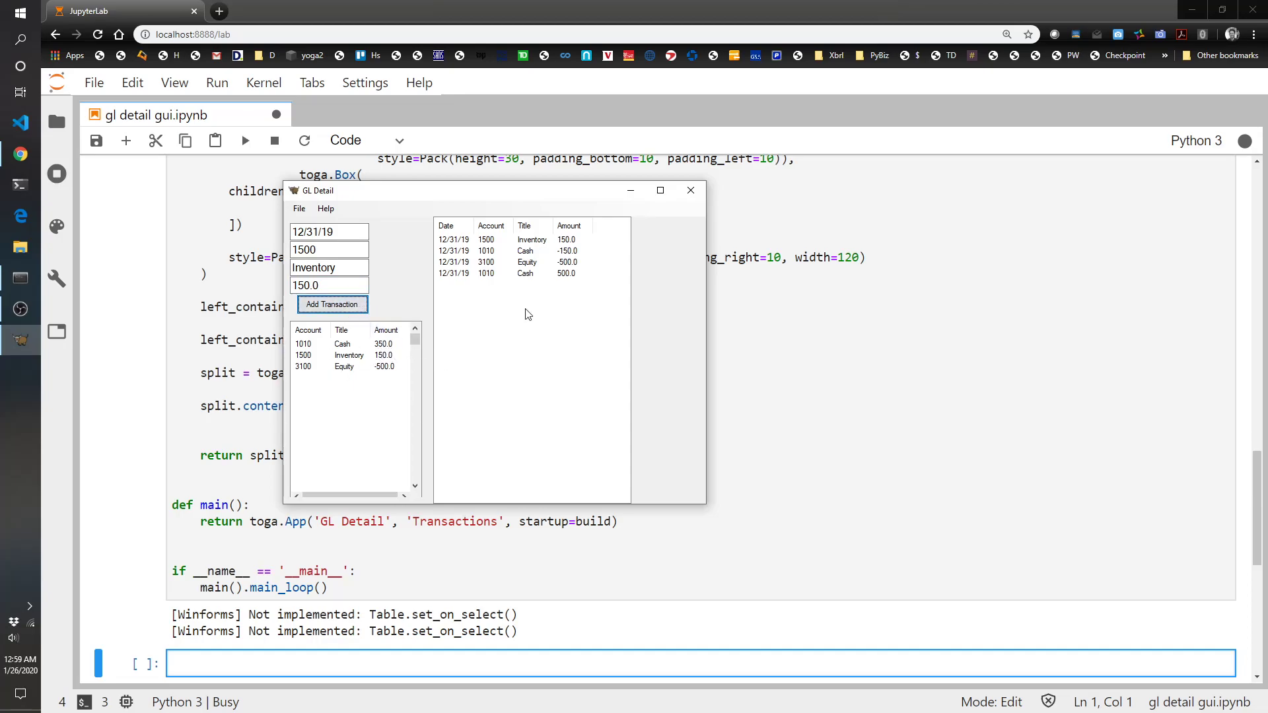
{"action": "left_click", "coordinate": [329, 285]}
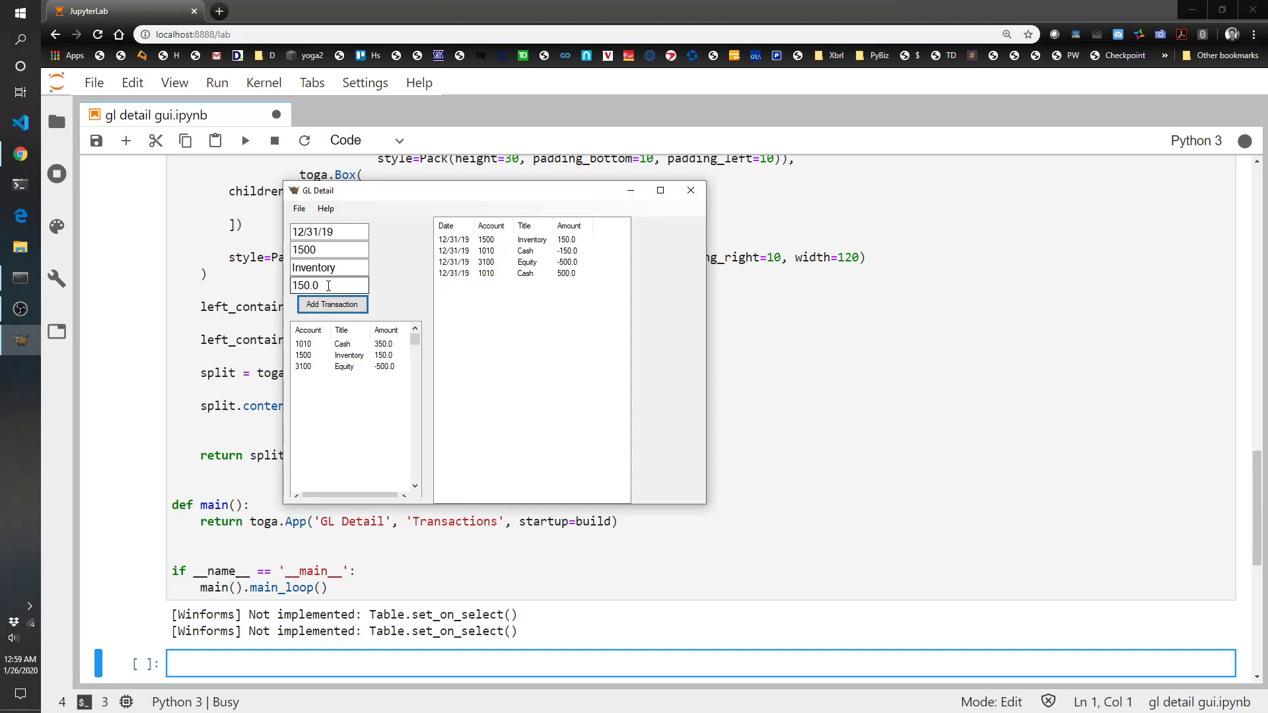
{"action": "mouse_move", "coordinate": [381, 296]}
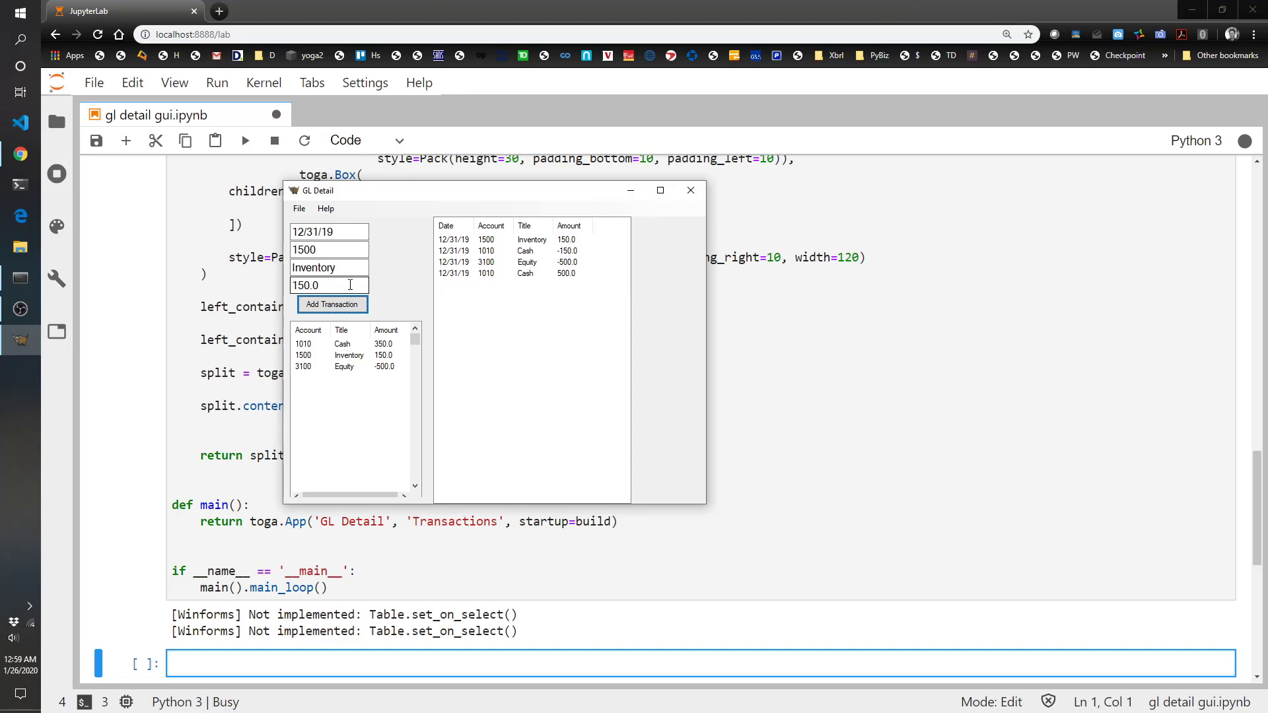
{"action": "mouse_move", "coordinate": [348, 284]}
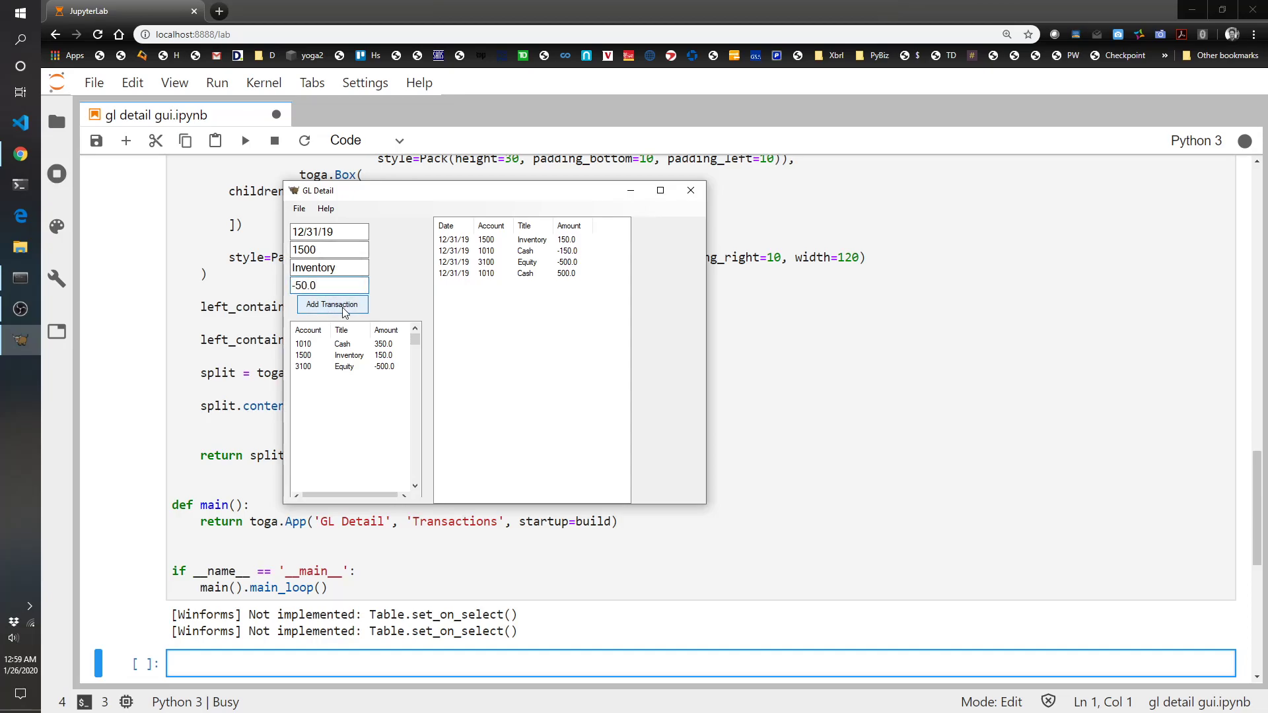
Step: Post Inventory -50.0, then a COGS 6150 entry of 50.0
{"action": "left_click", "coordinate": [331, 304]}
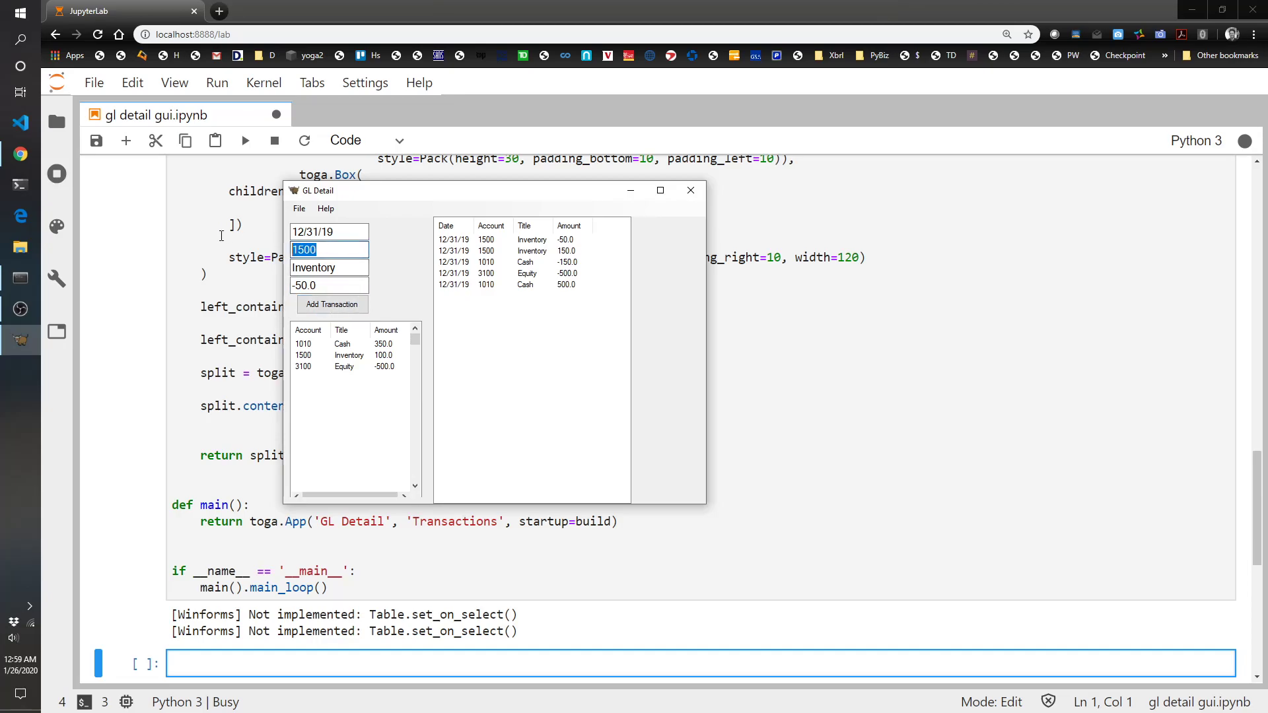
{"action": "type", "text": "6"}
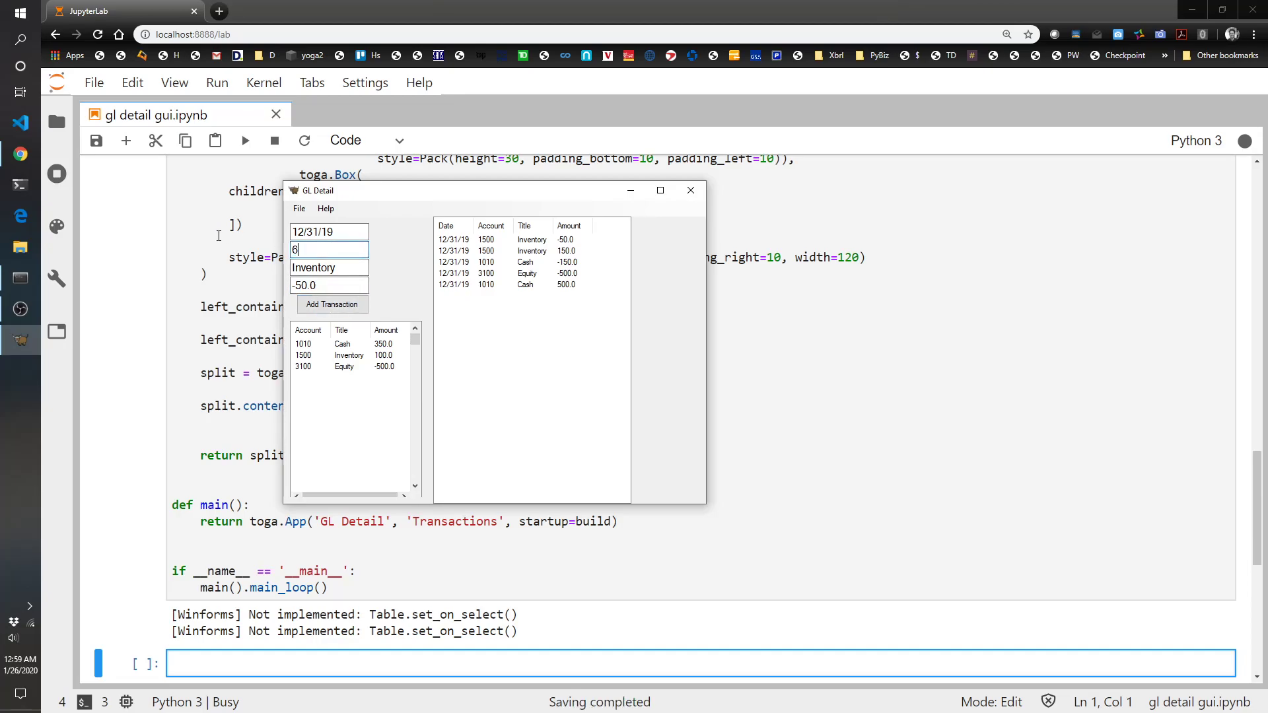
{"action": "type", "text": "150"}
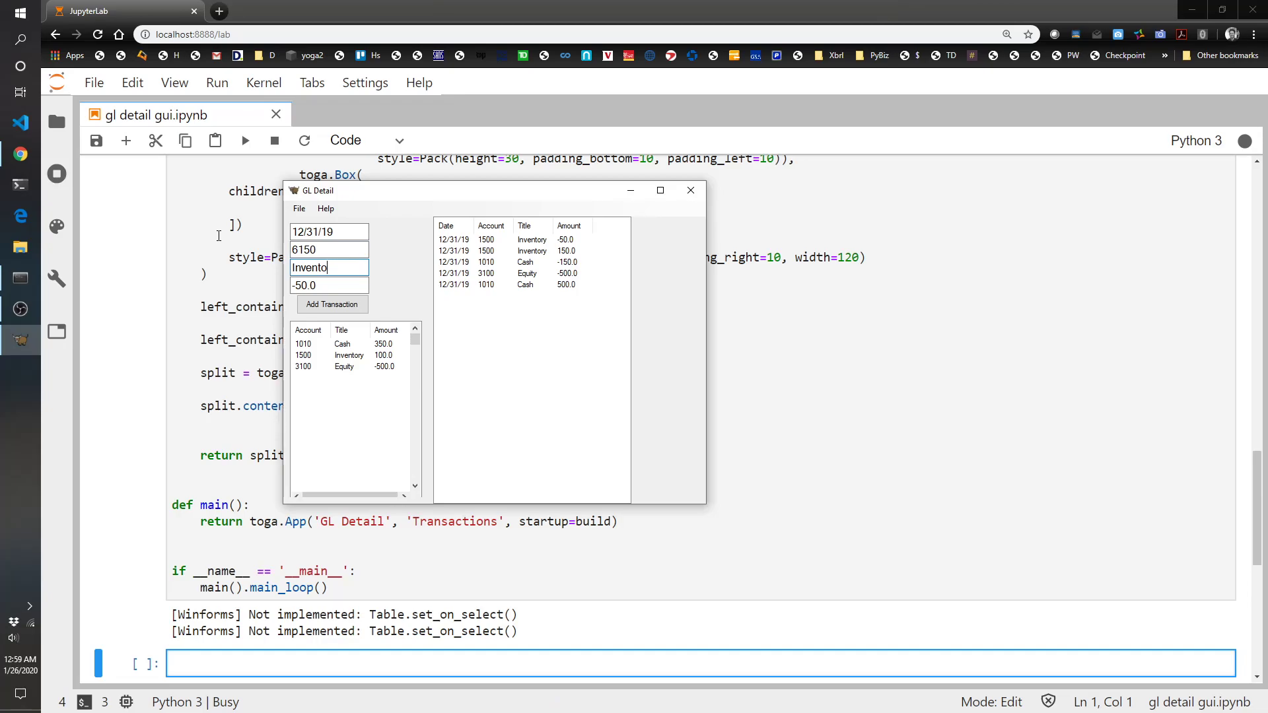
{"action": "type", "text": "COGS"}
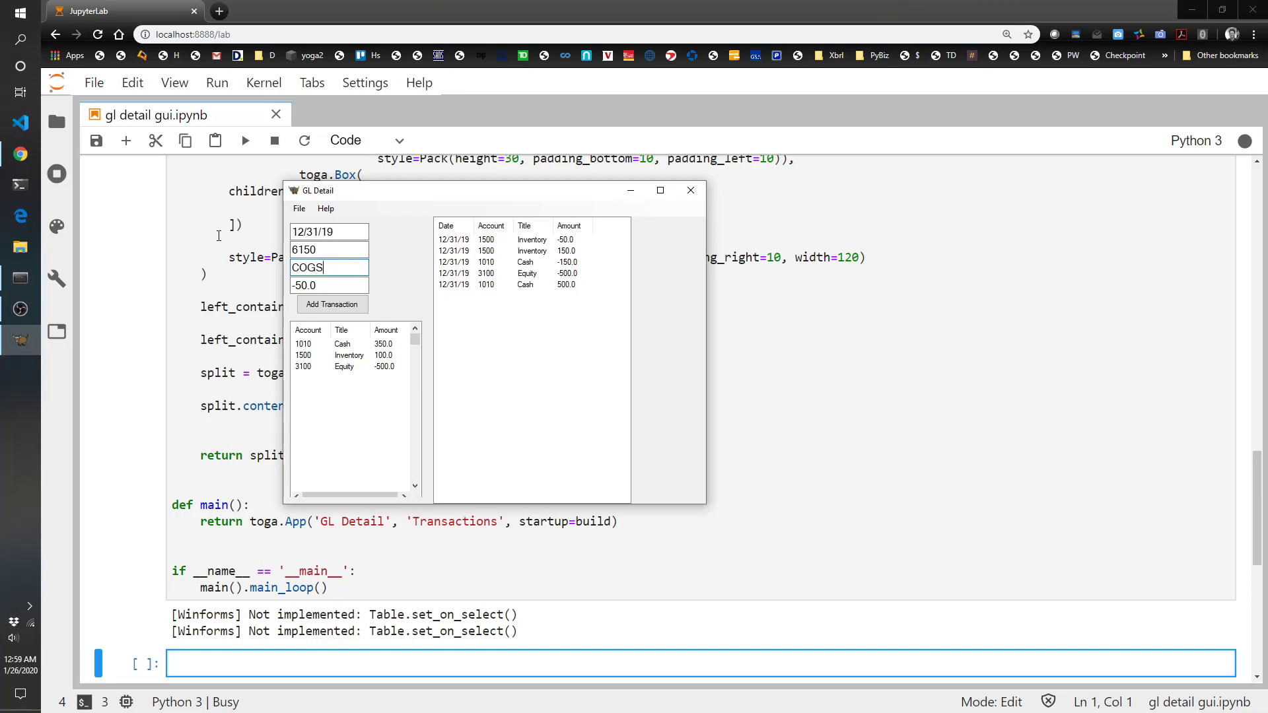
{"action": "left_click", "coordinate": [329, 284]}
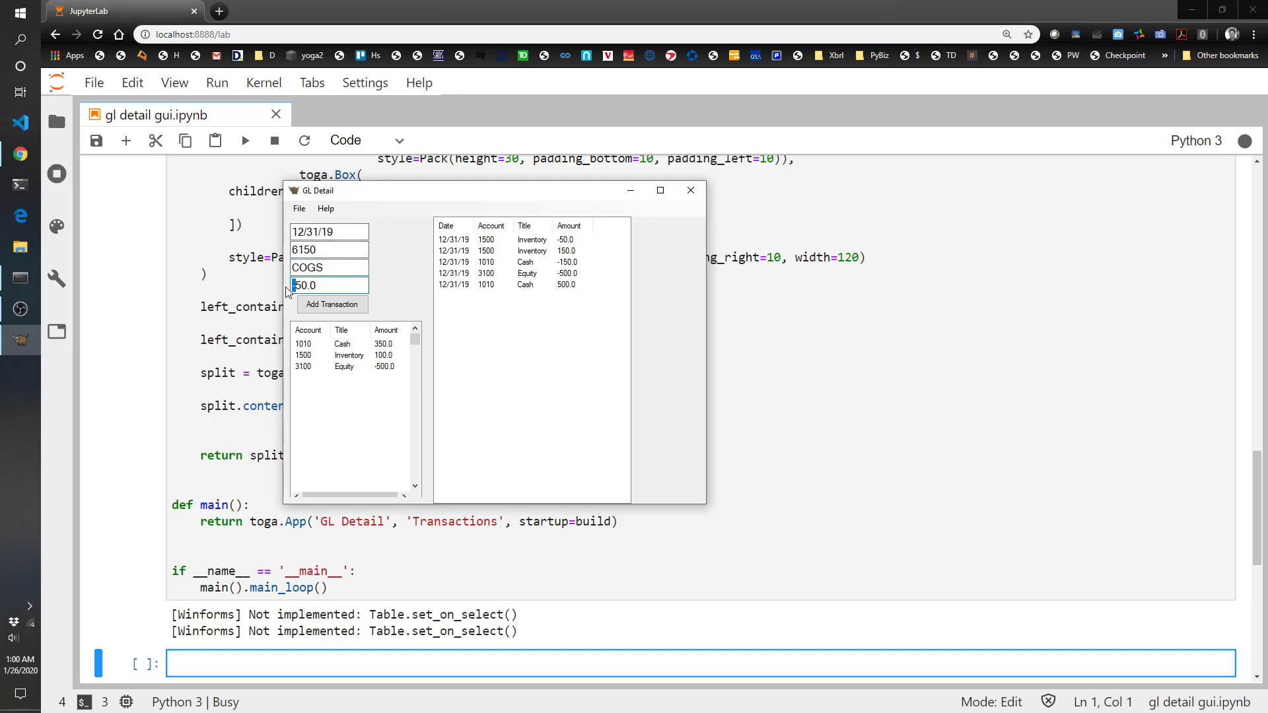
{"action": "left_click", "coordinate": [331, 303]}
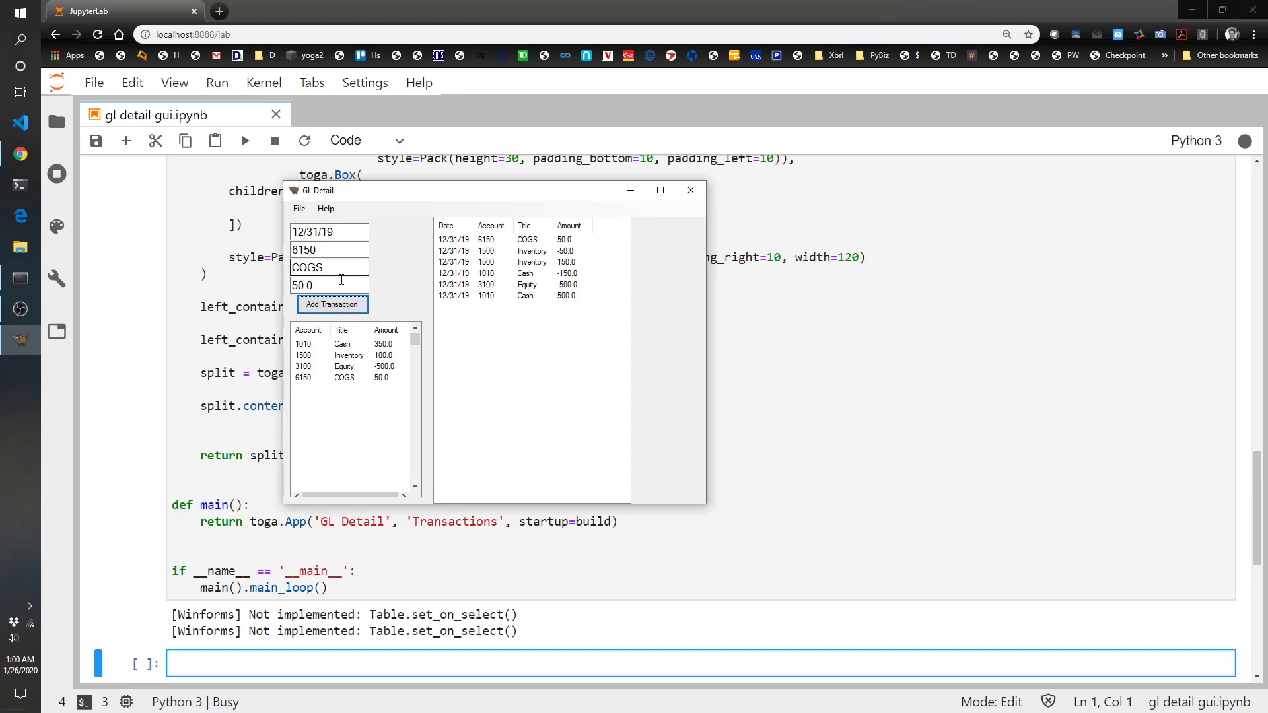
{"action": "triple_click", "coordinate": [328, 249]}
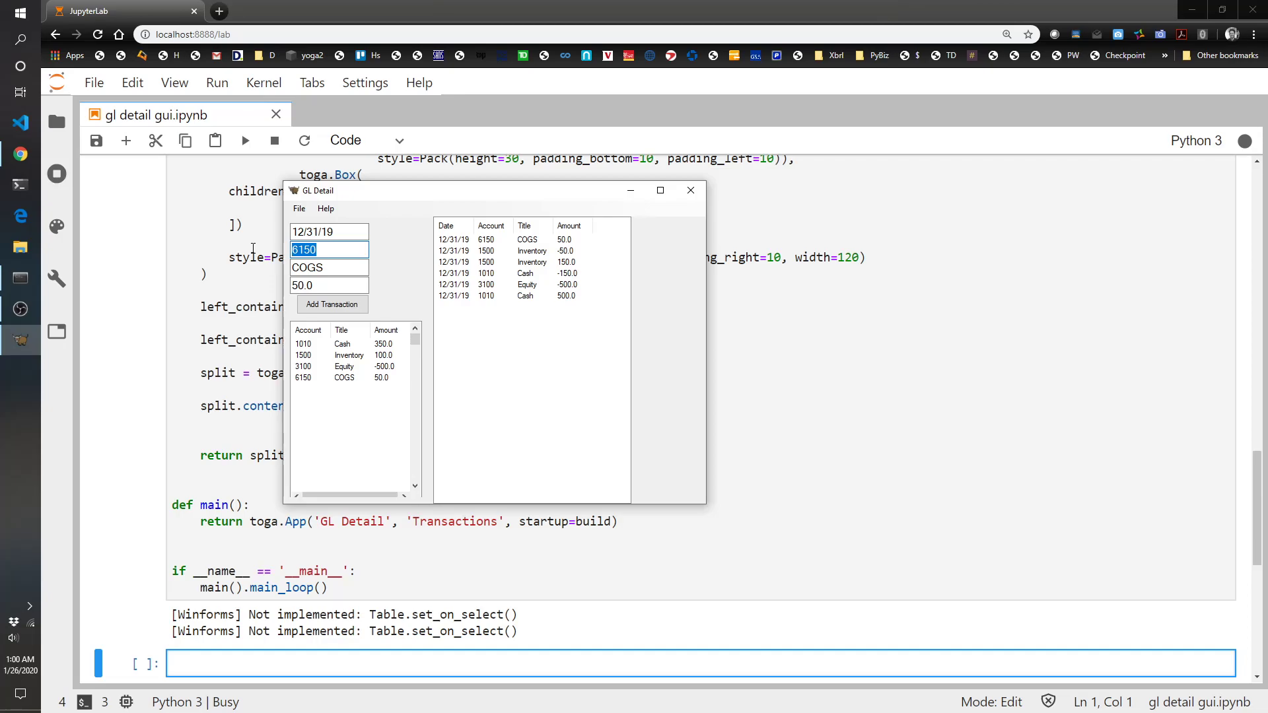
Step: Post a Sales 5100 entry of -100.0
{"action": "type", "text": "5100"}
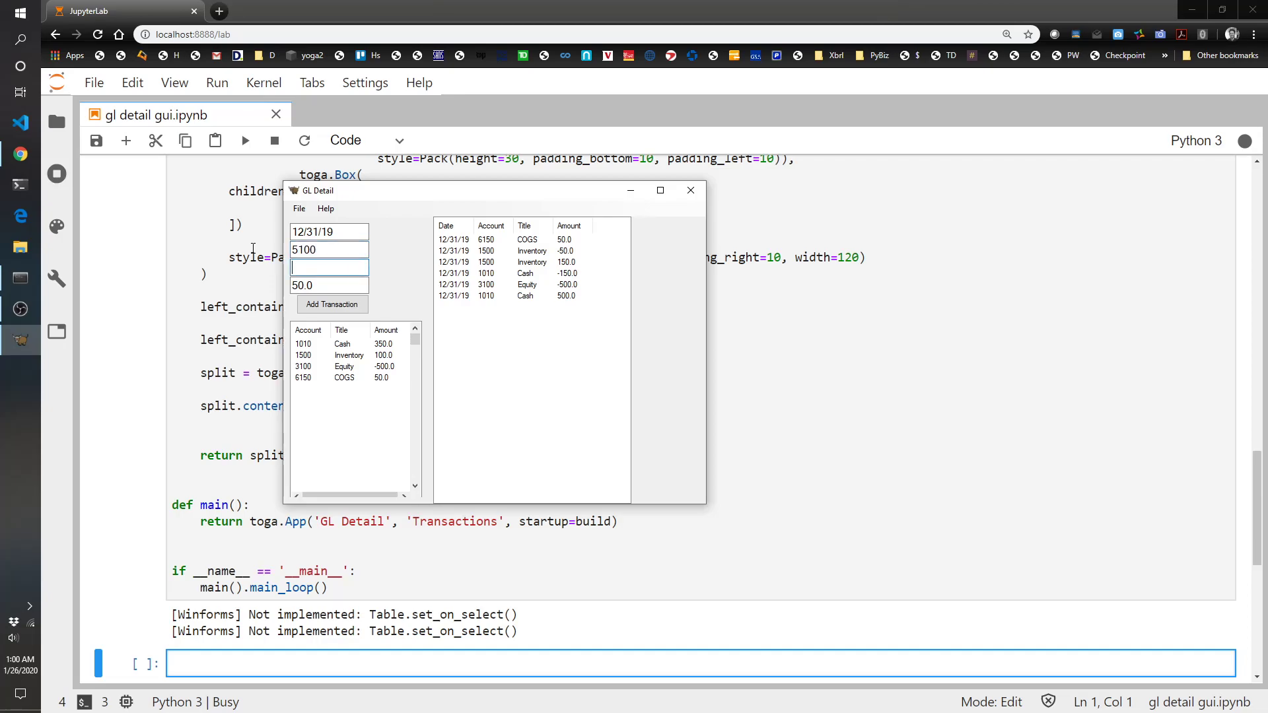
{"action": "type", "text": "Sales"}
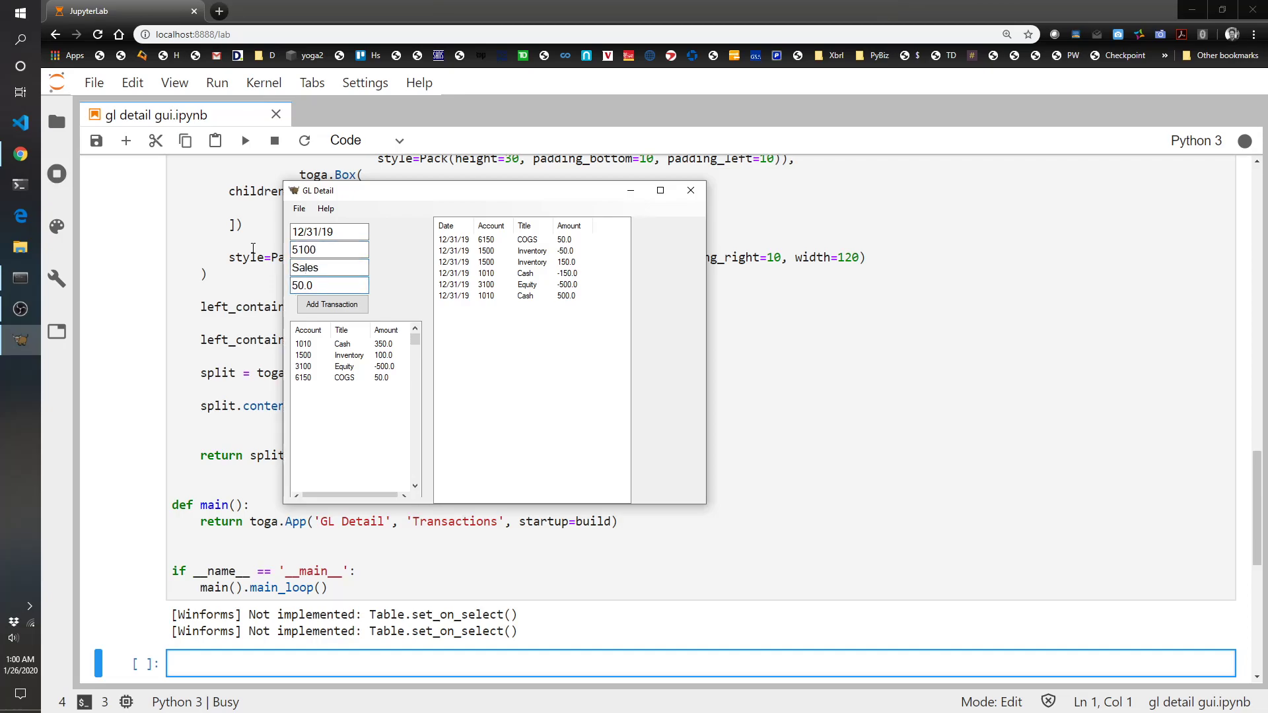
{"action": "type", "text": "-100.0"}
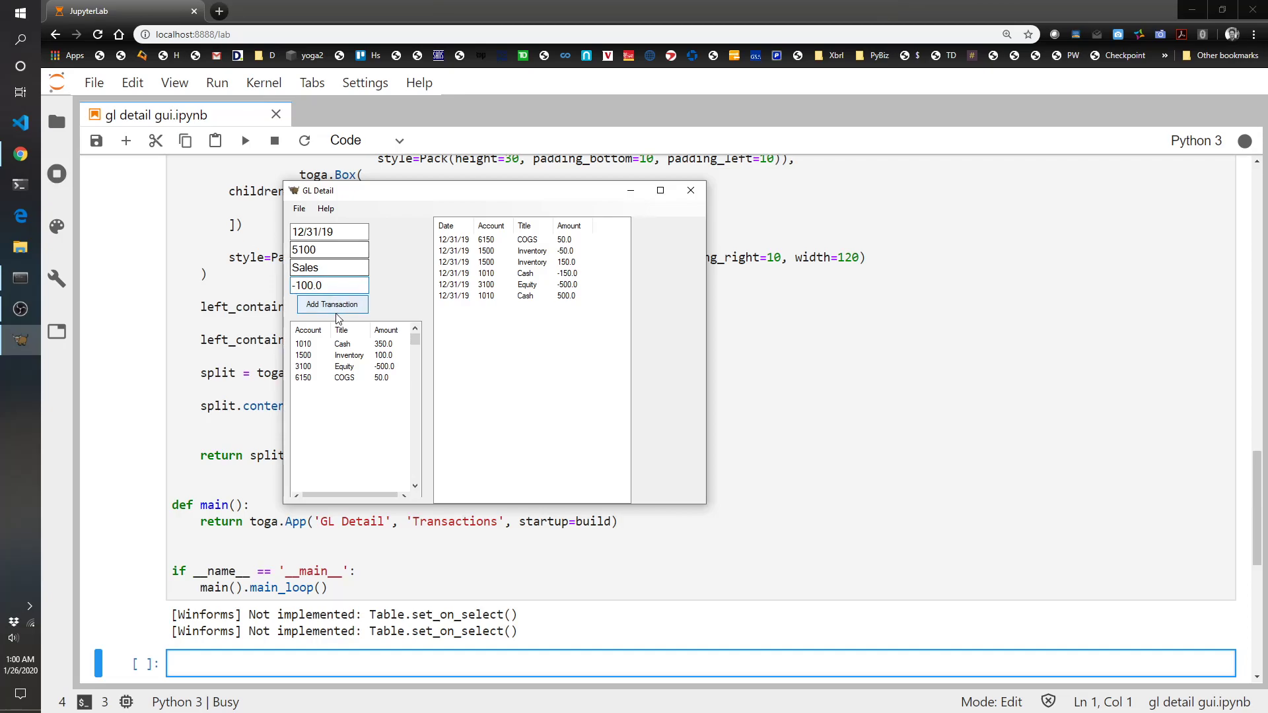
{"action": "left_click", "coordinate": [331, 304]}
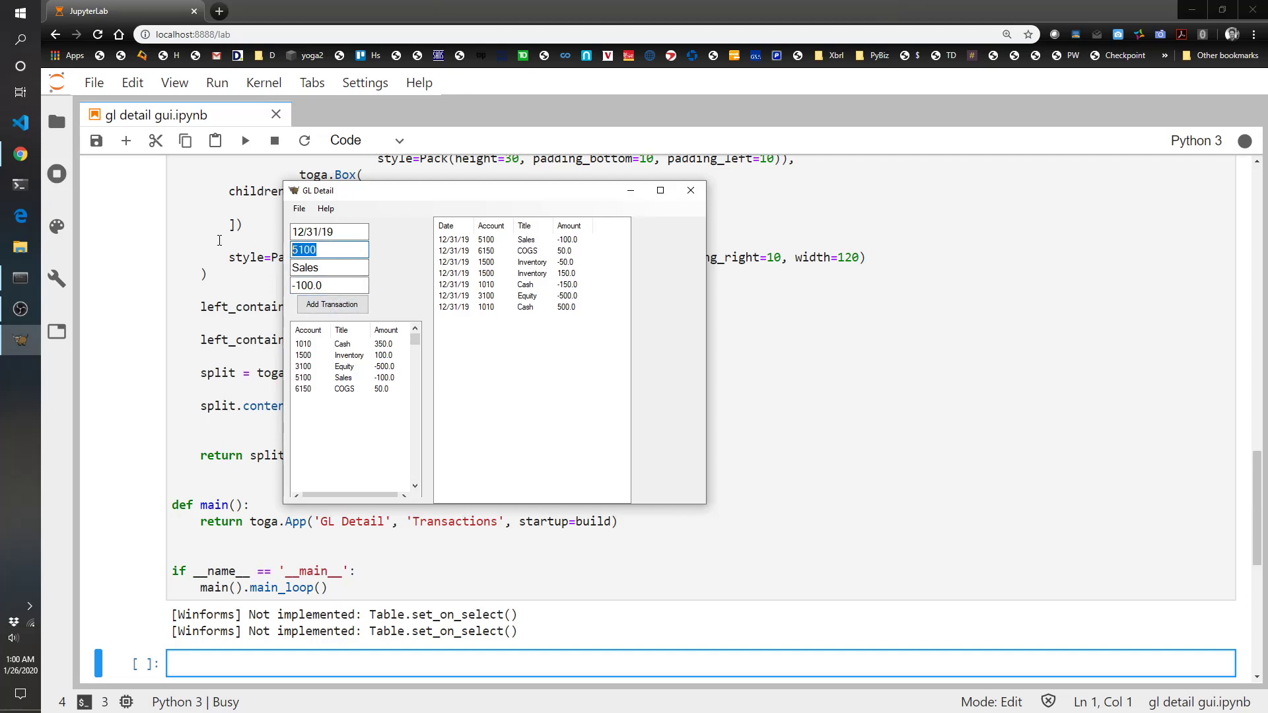
Step: Post an AR 1300 entry of 100.0
{"action": "type", "text": "1300"}
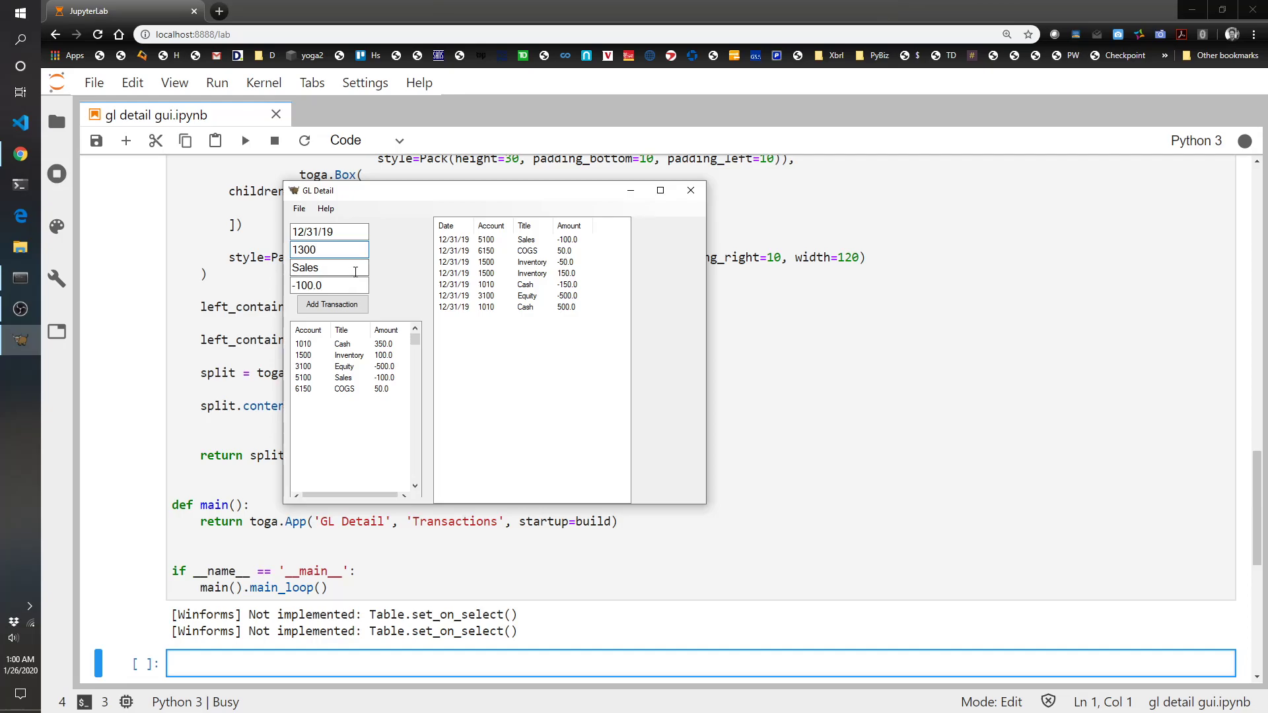
{"action": "type", "text": "AR"}
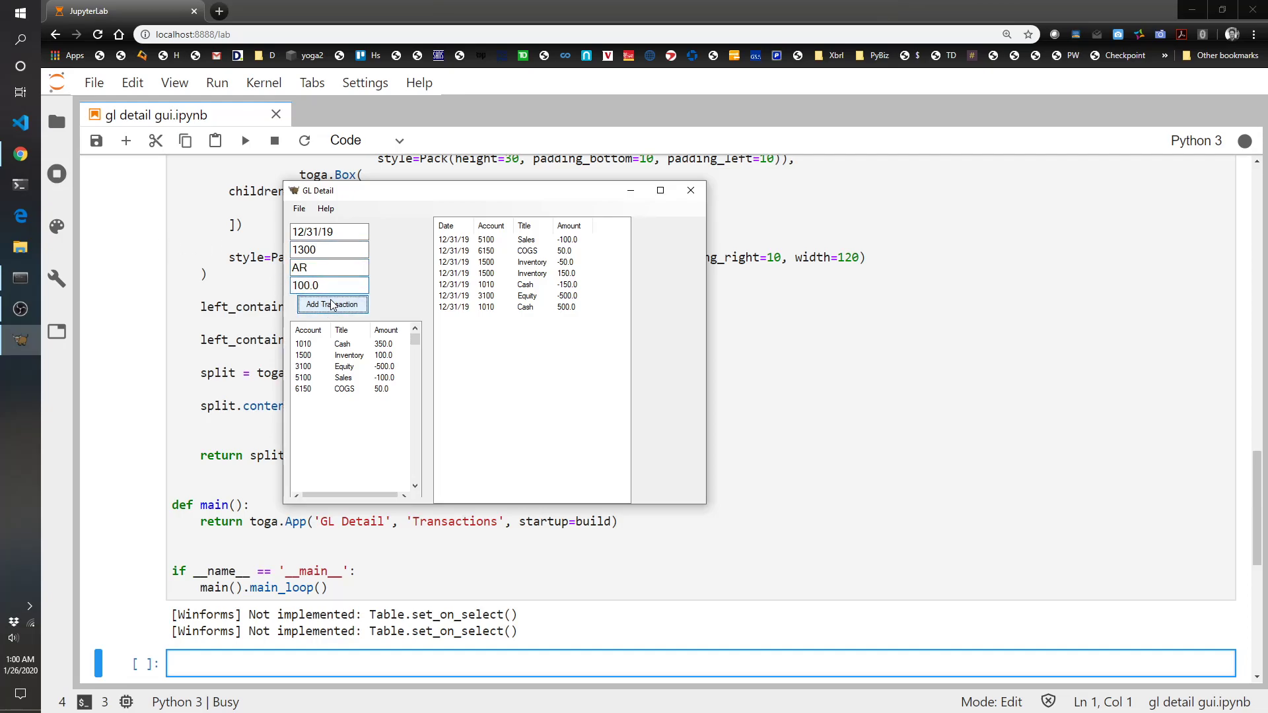
{"action": "left_click", "coordinate": [330, 304]}
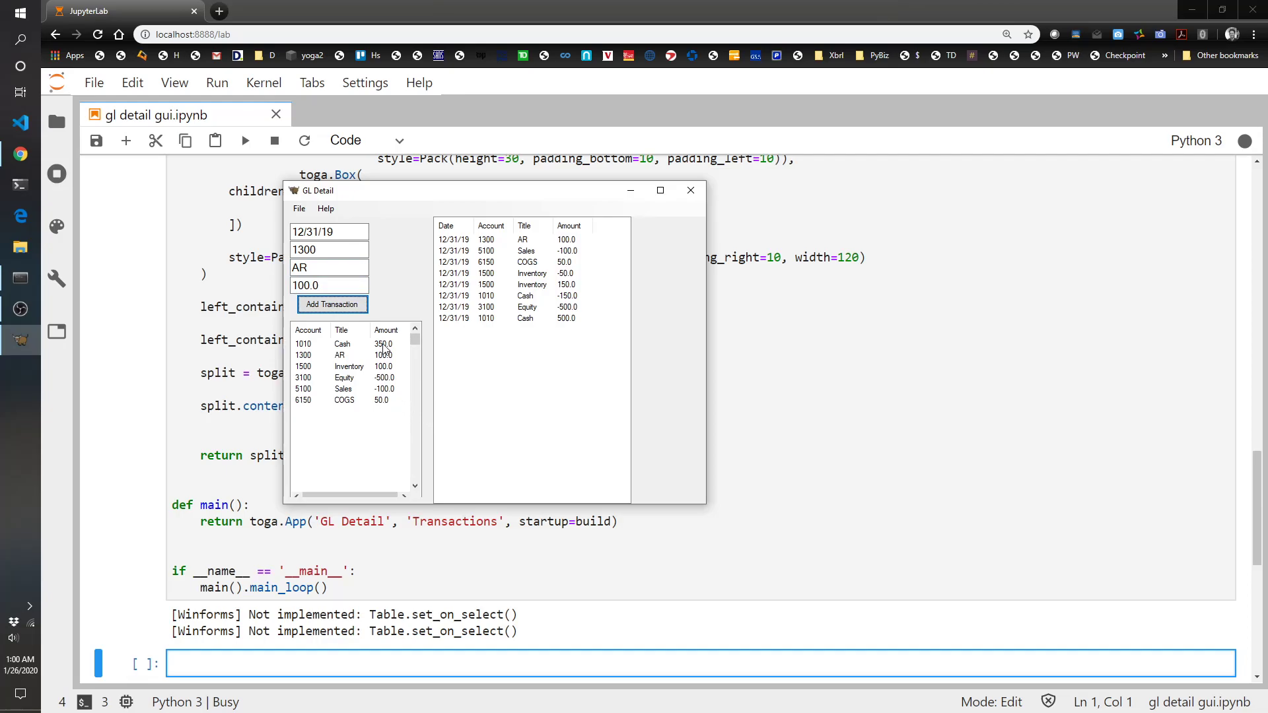
{"action": "left_click", "coordinate": [342, 399]}
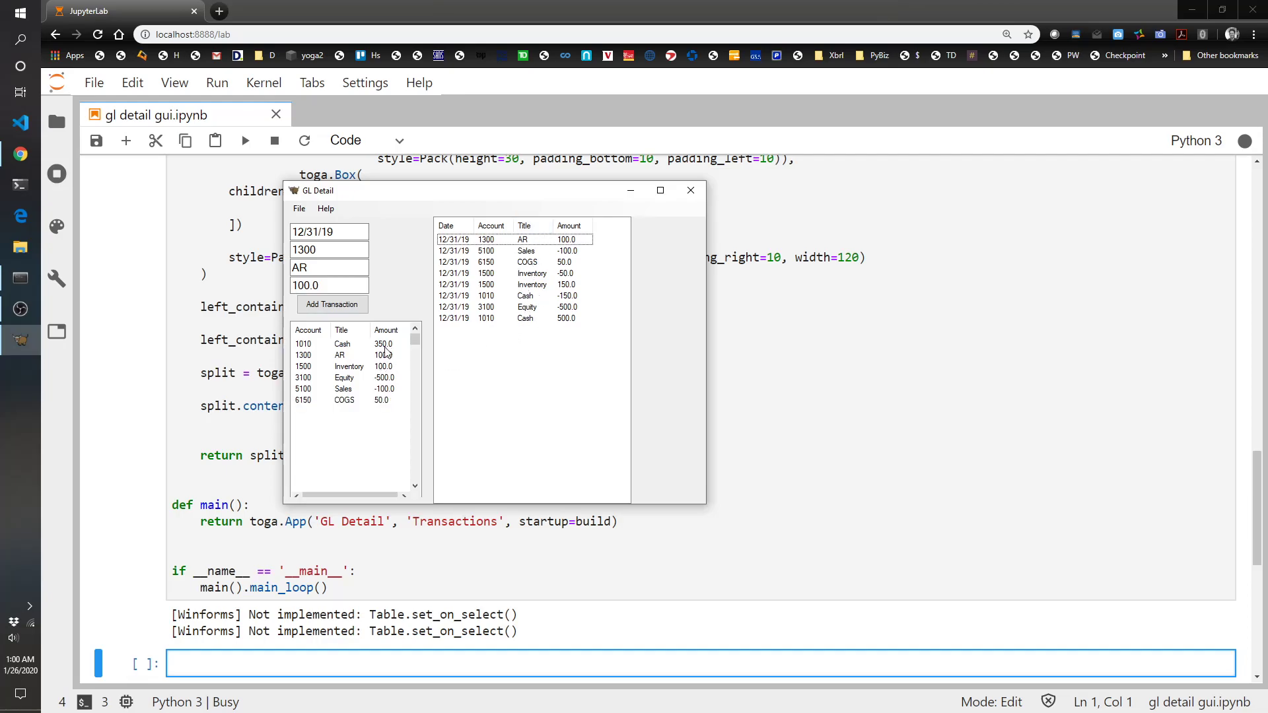
Step: Post the AR -100.0 reversal and the Cash 1010 entry of 100
{"action": "triple_click", "coordinate": [328, 249]}
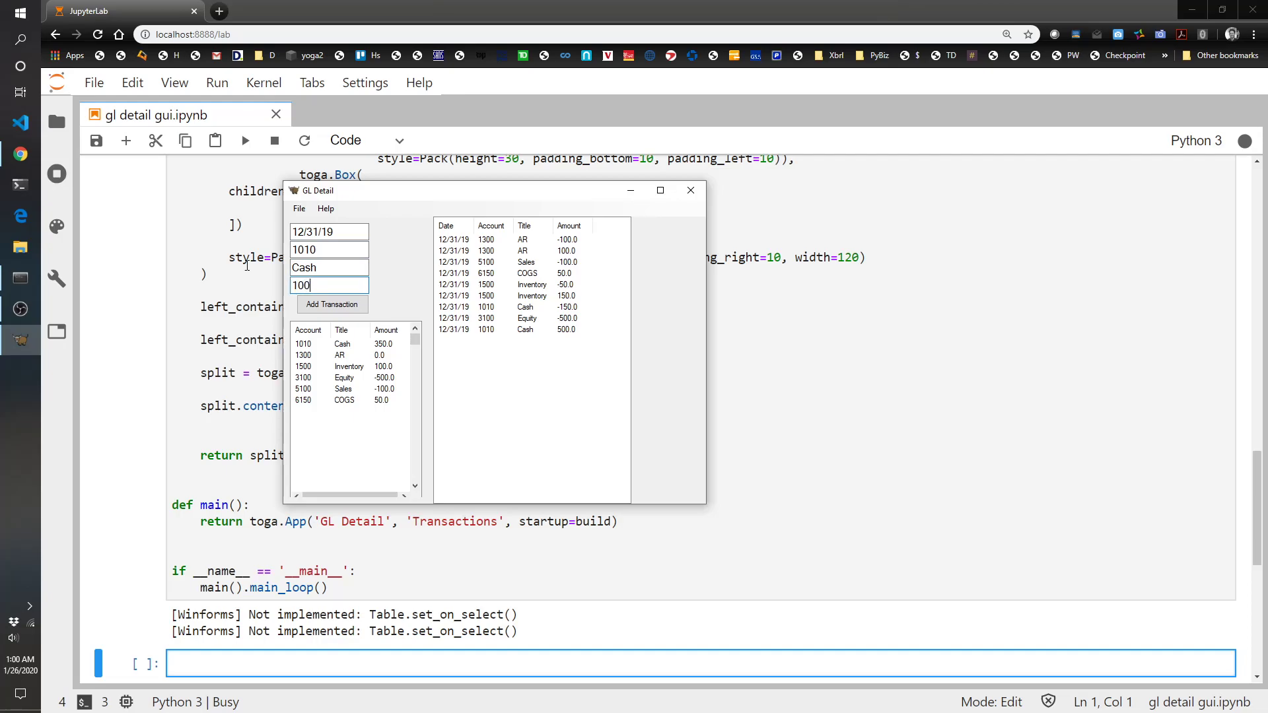
{"action": "left_click", "coordinate": [332, 304]}
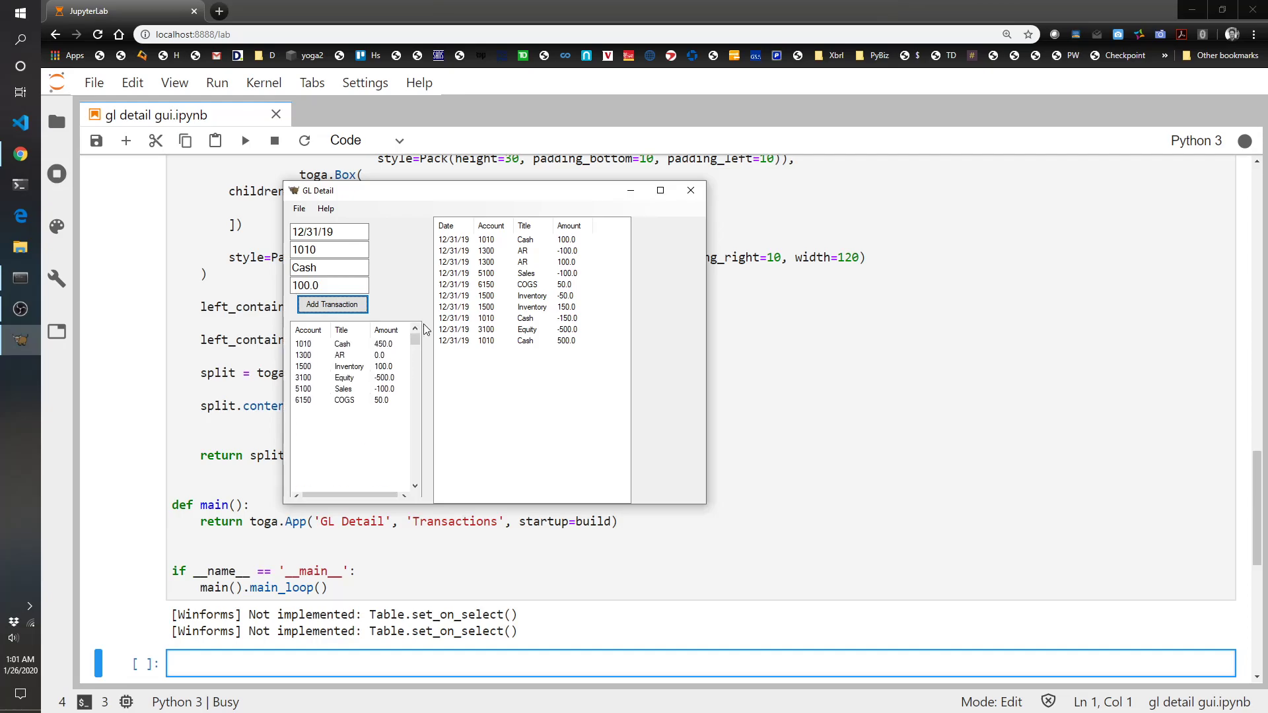
{"action": "mouse_move", "coordinate": [408, 367]}
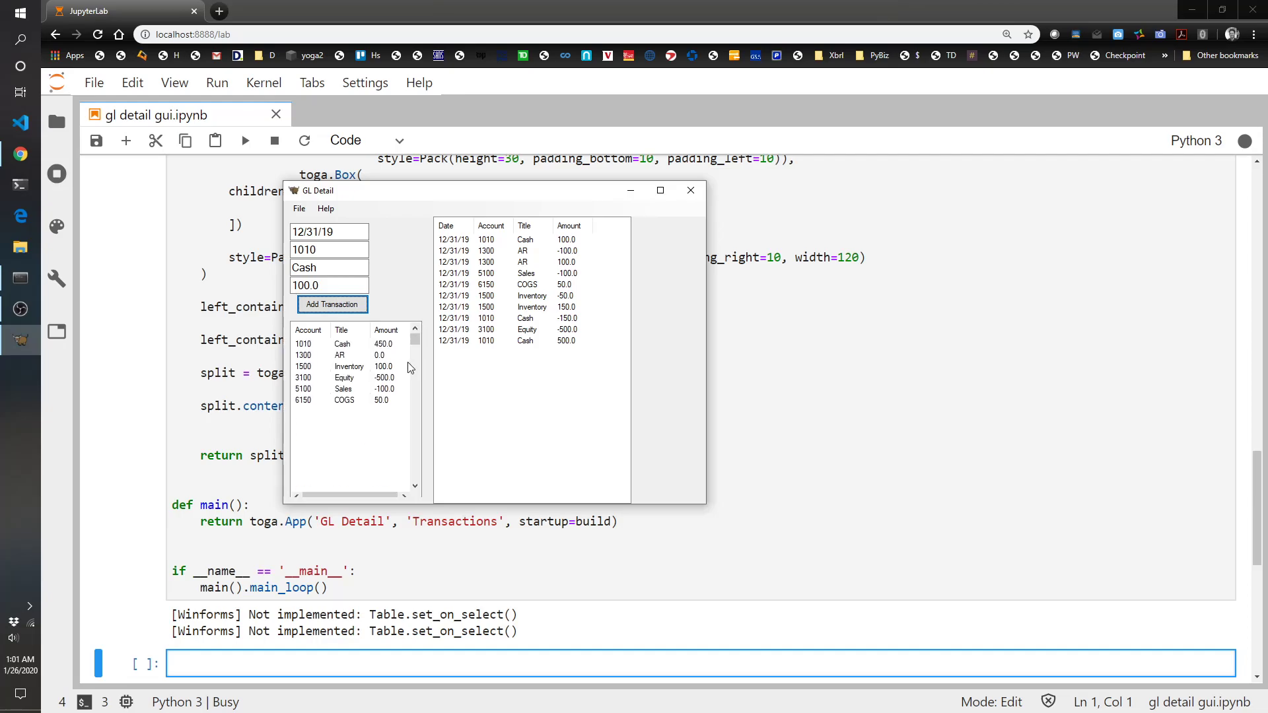
Step: Review the trial balance: Cash 450.0, AR 0.0, Inventory 100.0, Sales -100.0
{"action": "left_click", "coordinate": [514, 262]}
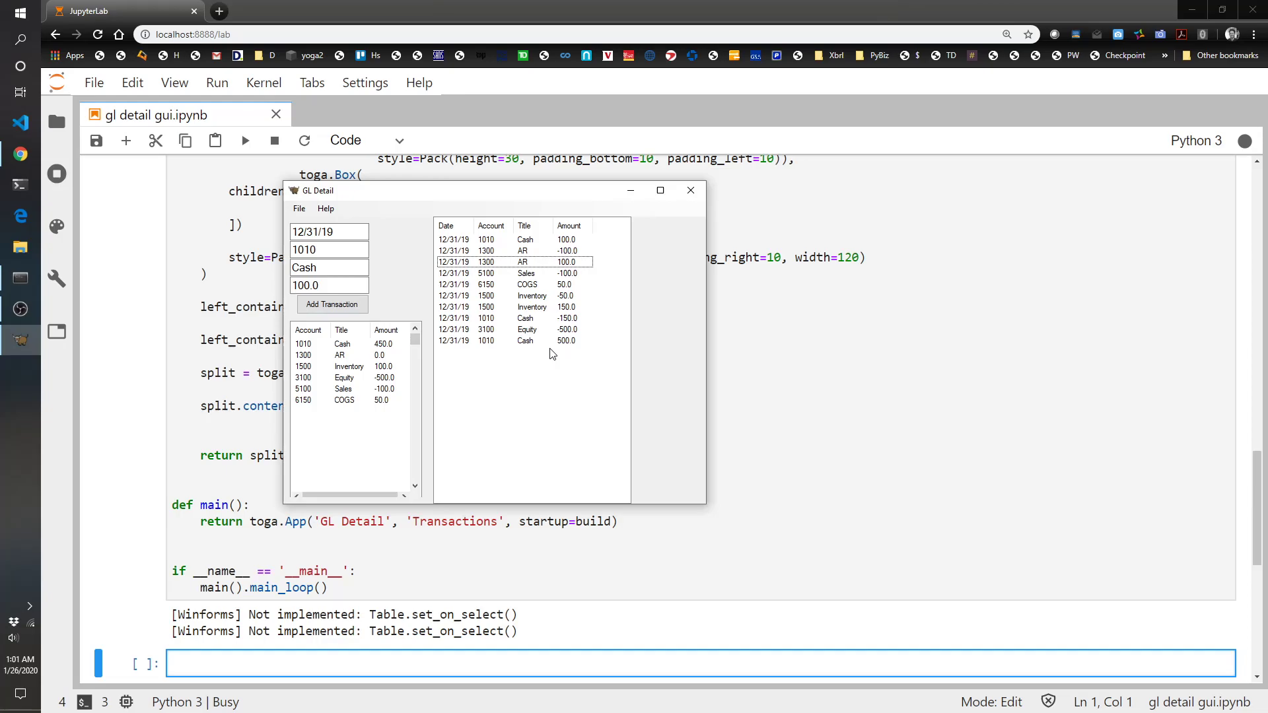